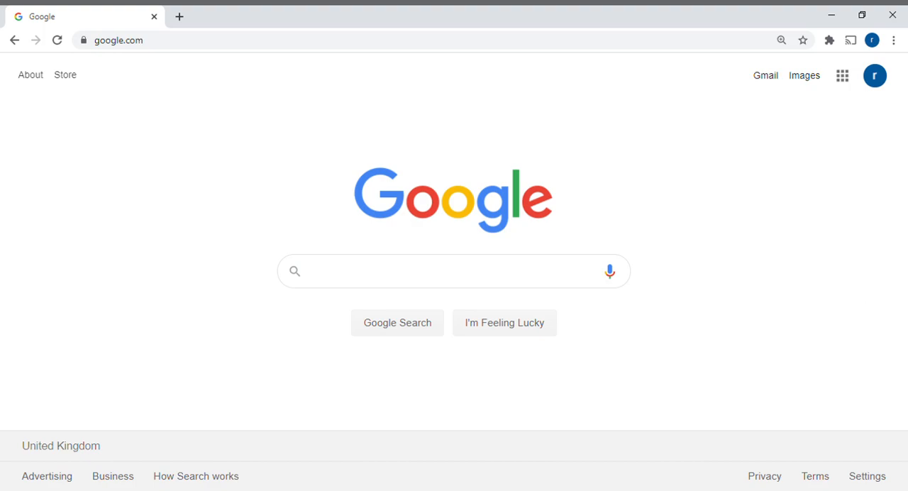
Go to office.com in Chrome.
left_click(453, 271)
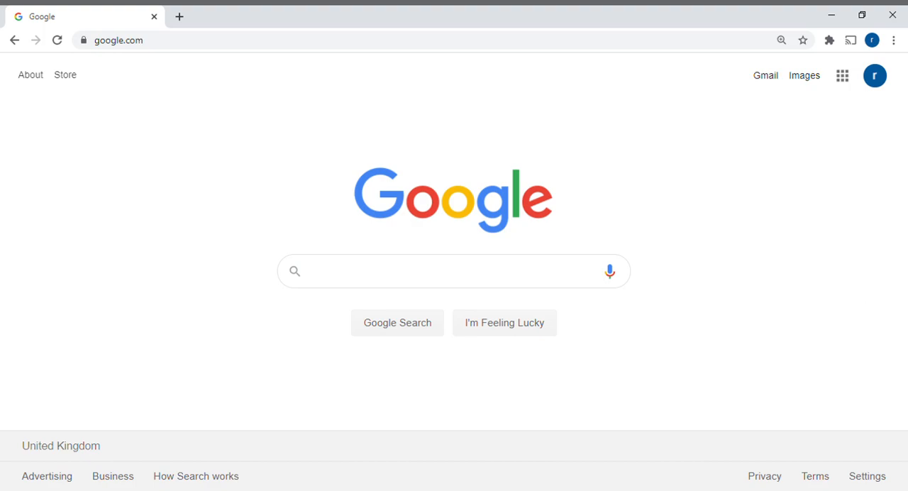
mouse_move(381, 134)
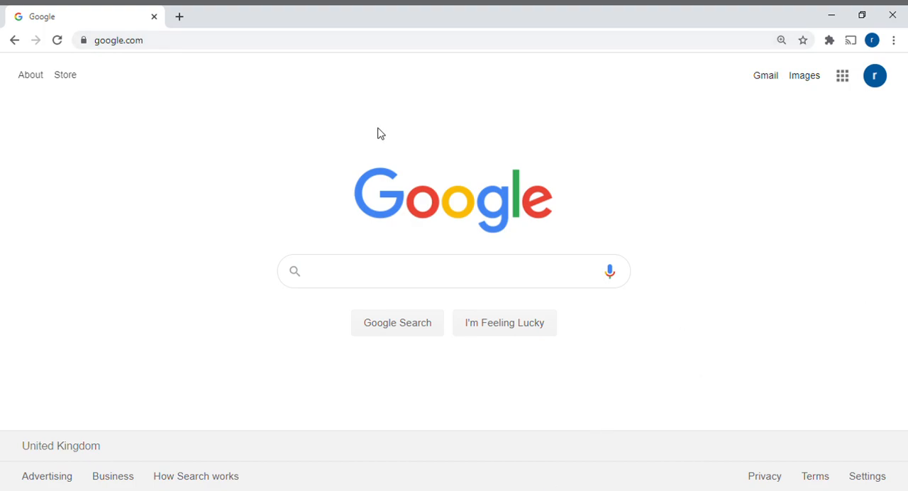
mouse_move(222, 158)
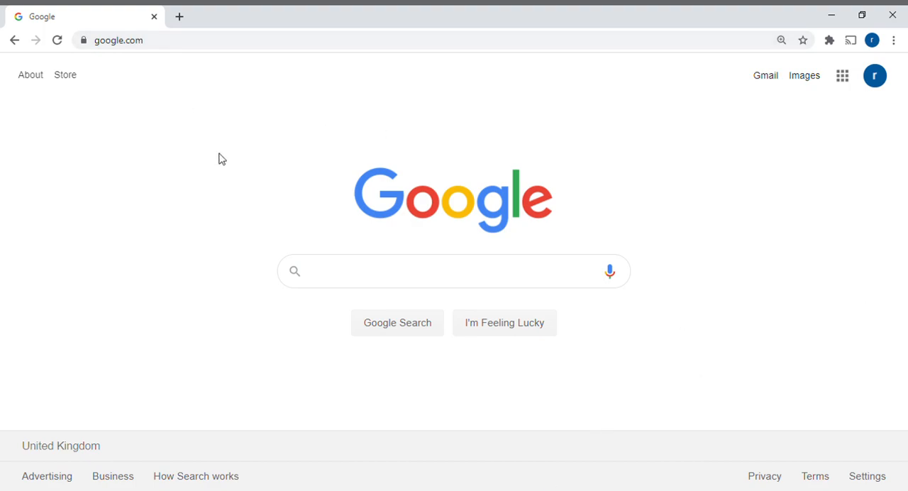
left_click(142, 40)
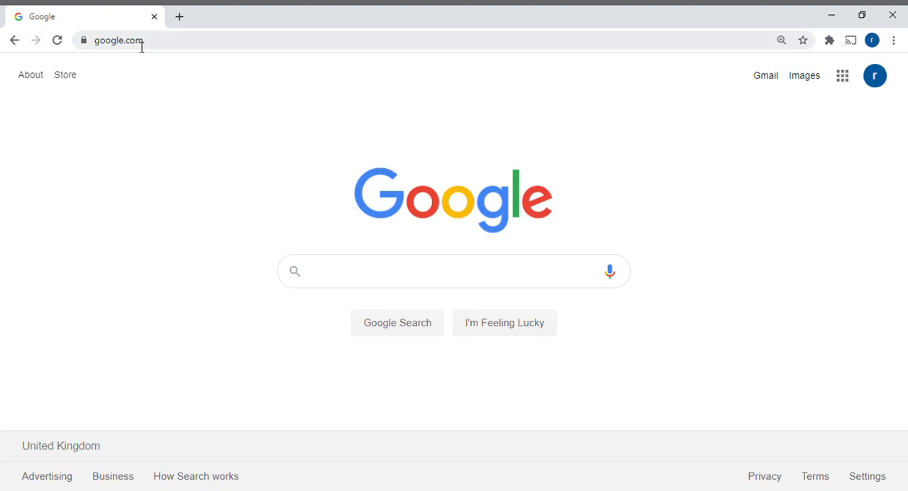
type("office.com")
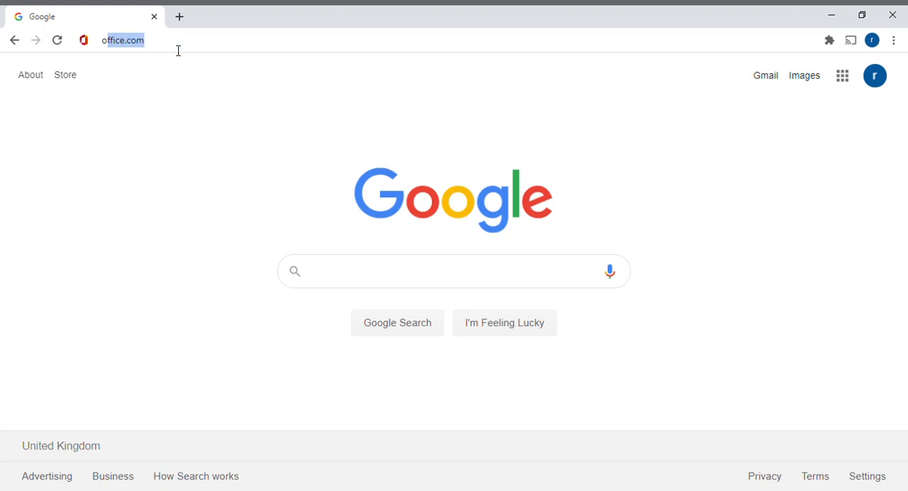
left_click(124, 40)
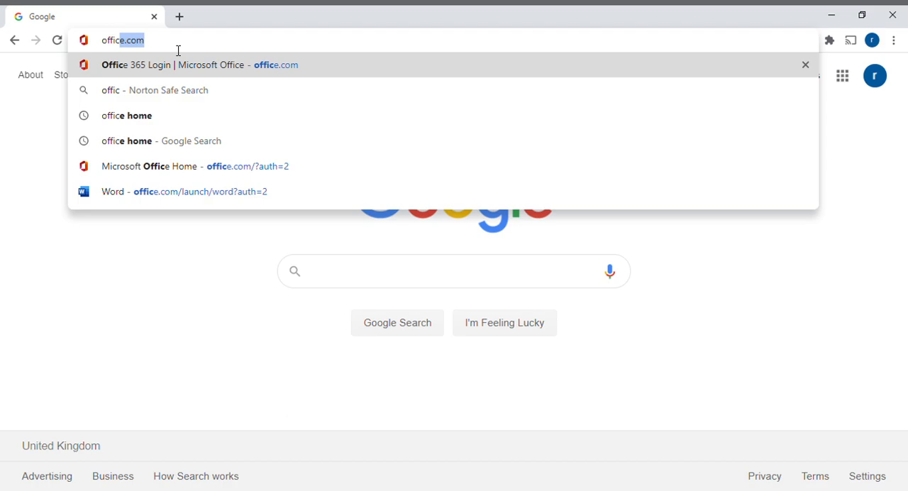
key("Enter")
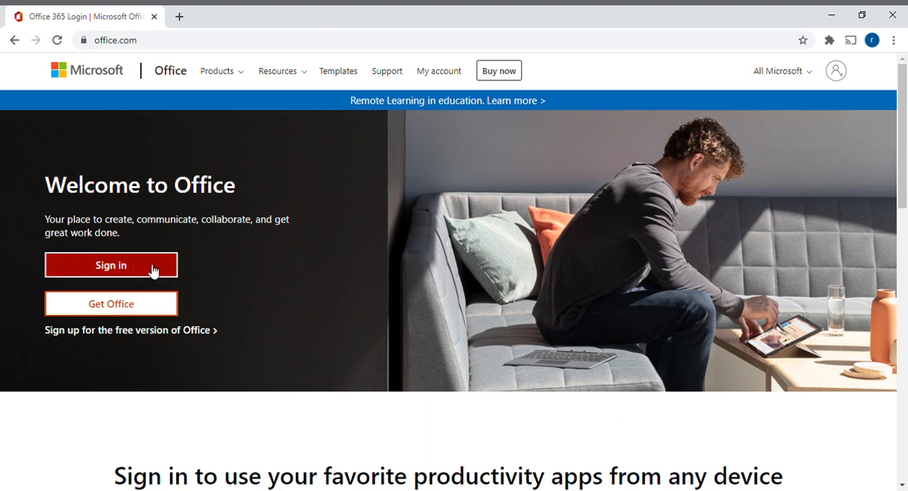
Choose Sign in on the Welcome to Office page.
left_click(111, 265)
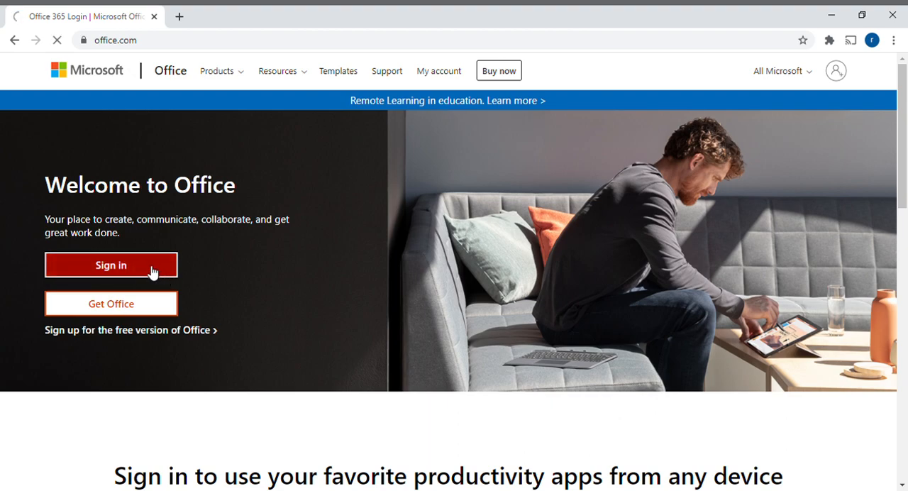
left_click(111, 265)
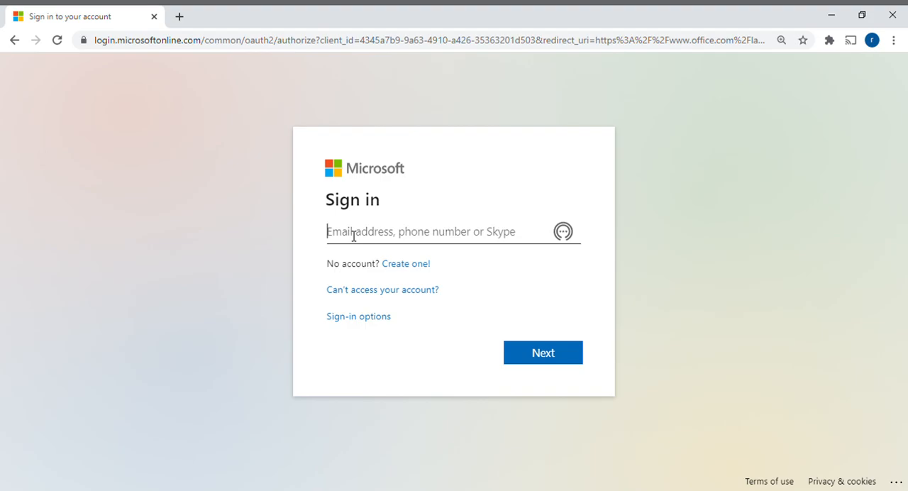
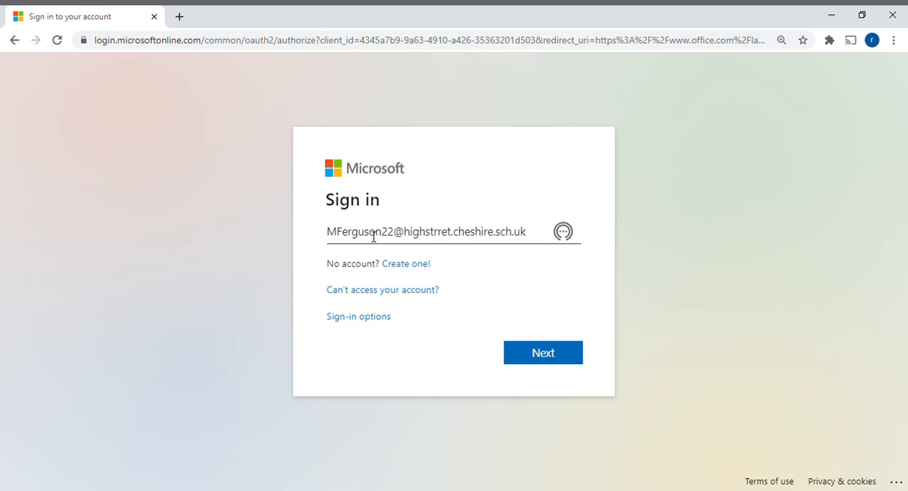
Enter the school email address, fix its domain typo, and continue to the password step.
mouse_move(328, 234)
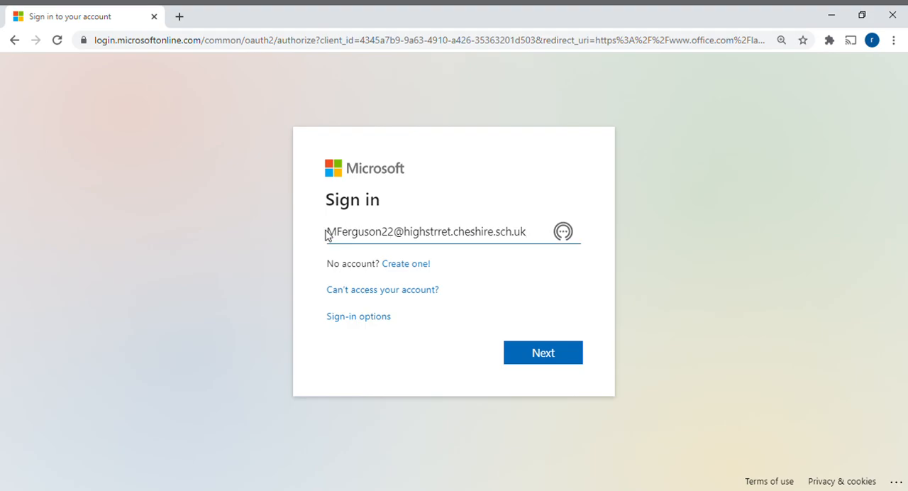
mouse_move(427, 250)
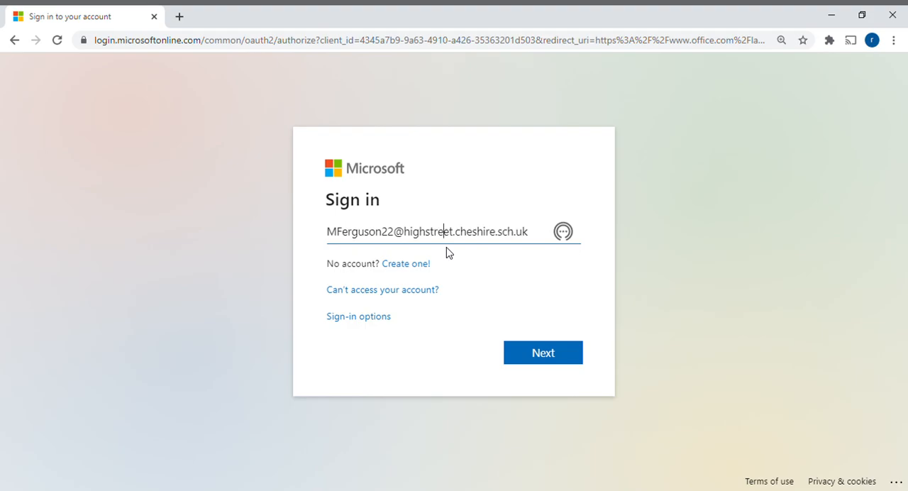
left_click(542, 352)
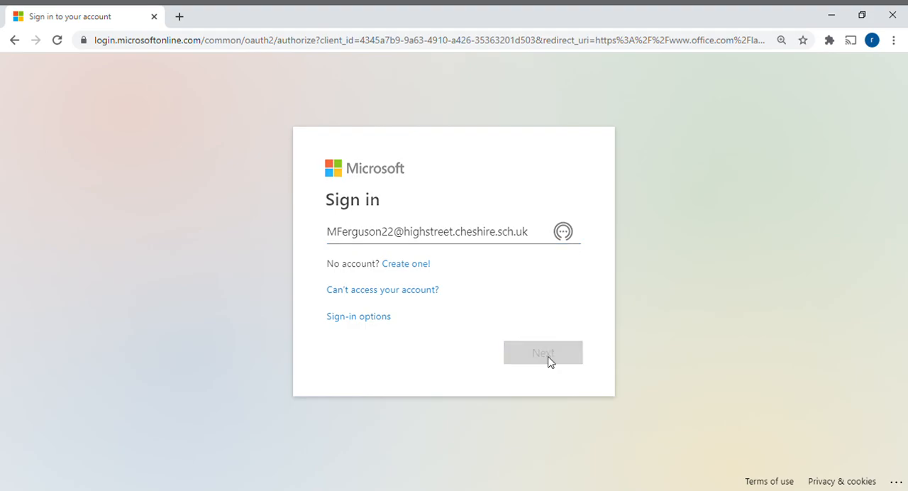
left_click(543, 351)
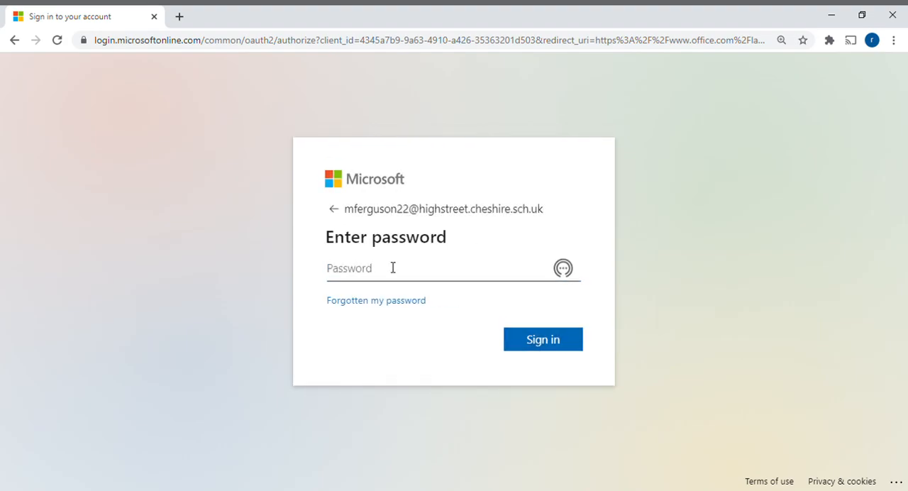
Enter the account password and sign in.
type("••••")
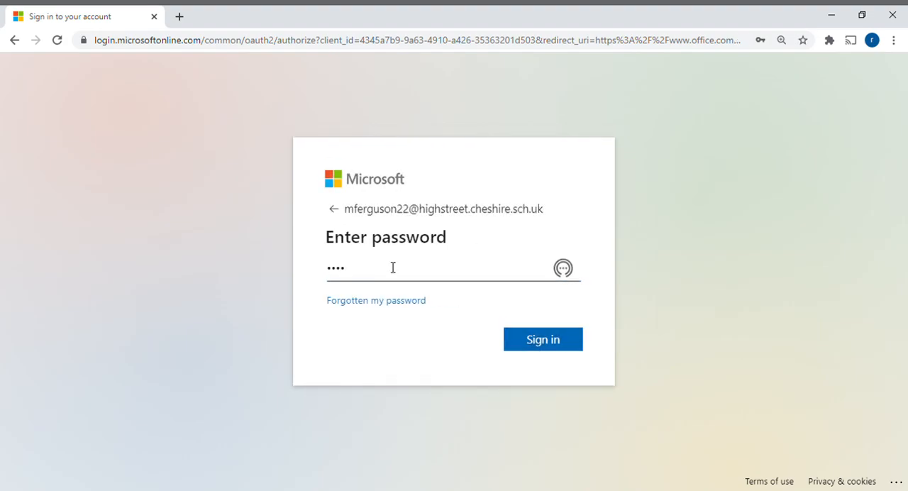
type("••")
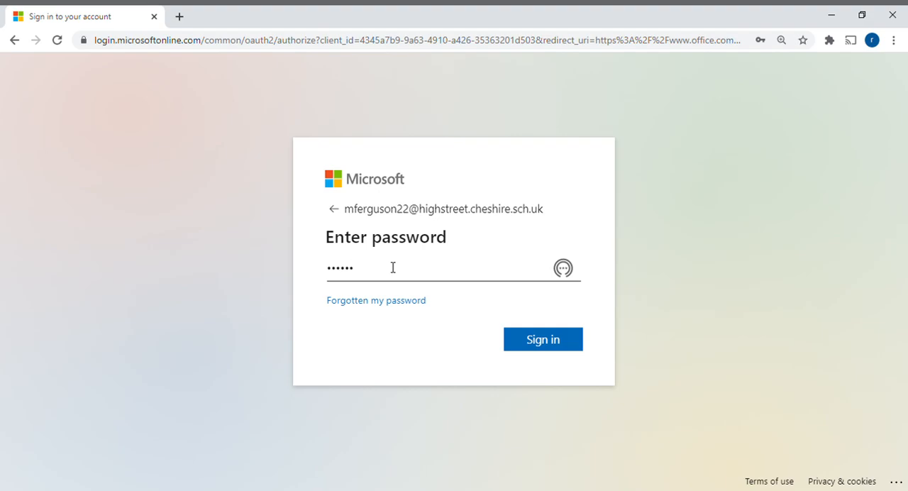
left_click(543, 339)
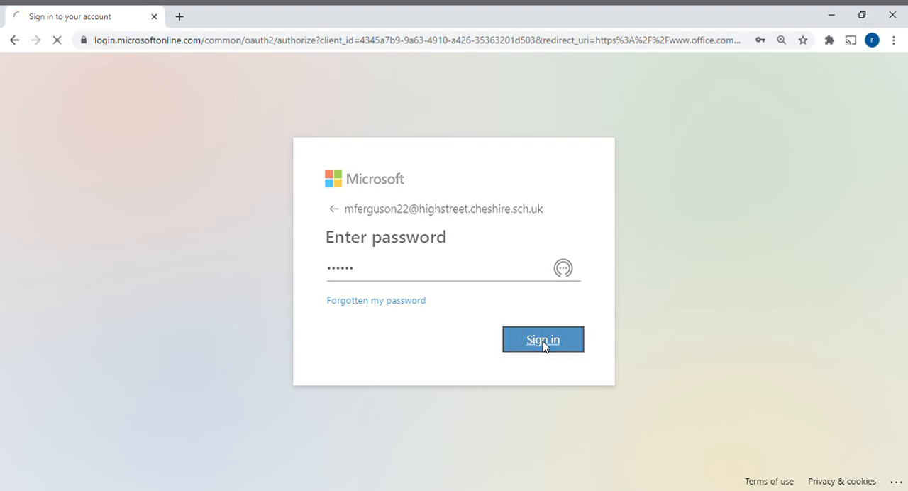
left_click(543, 339)
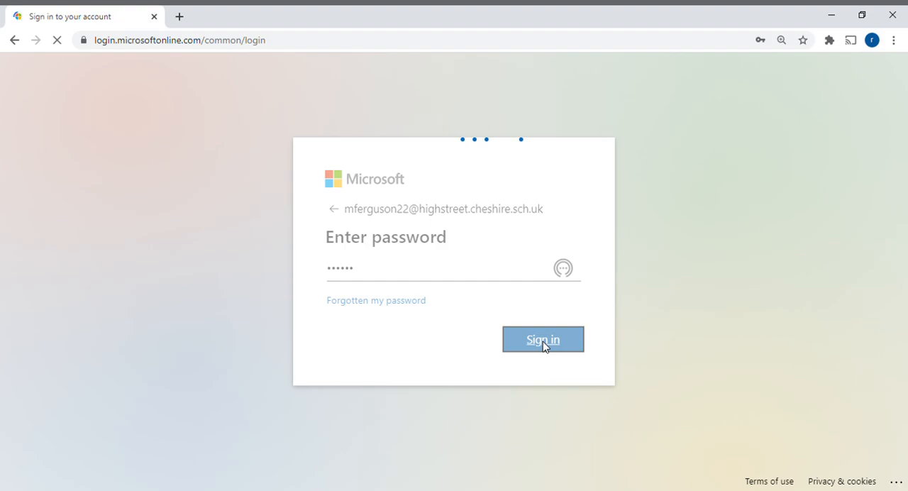
Answer No to 'Stay signed in?'.
left_click(542, 339)
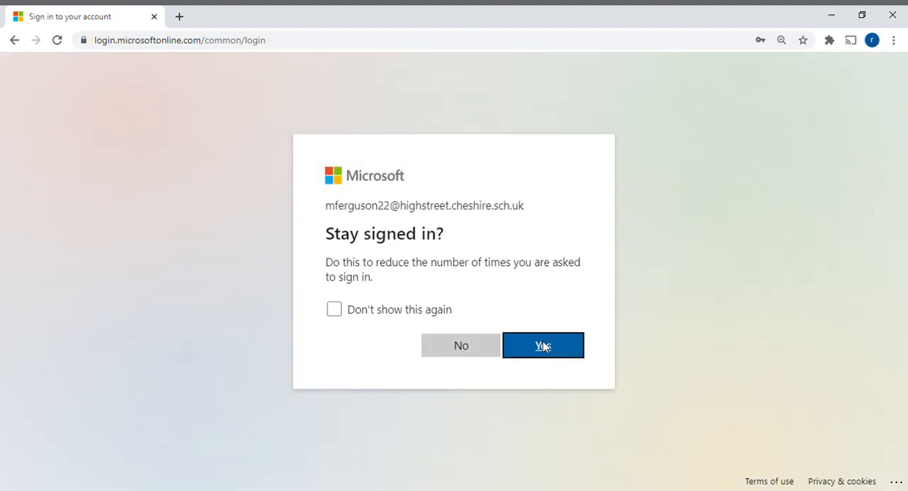
mouse_move(447, 328)
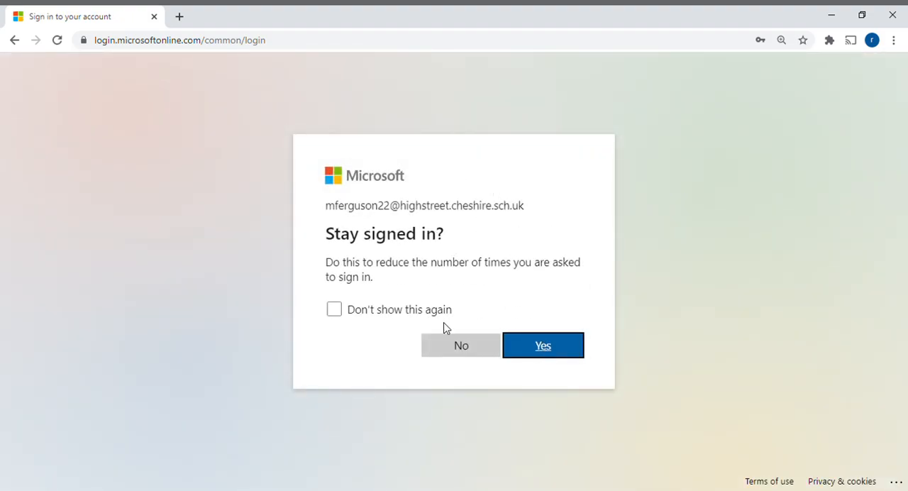
mouse_move(541, 272)
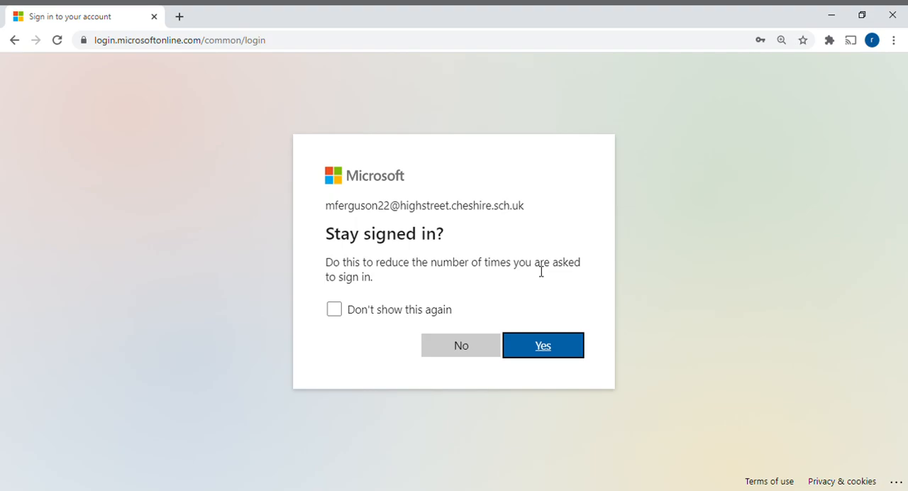
mouse_move(478, 277)
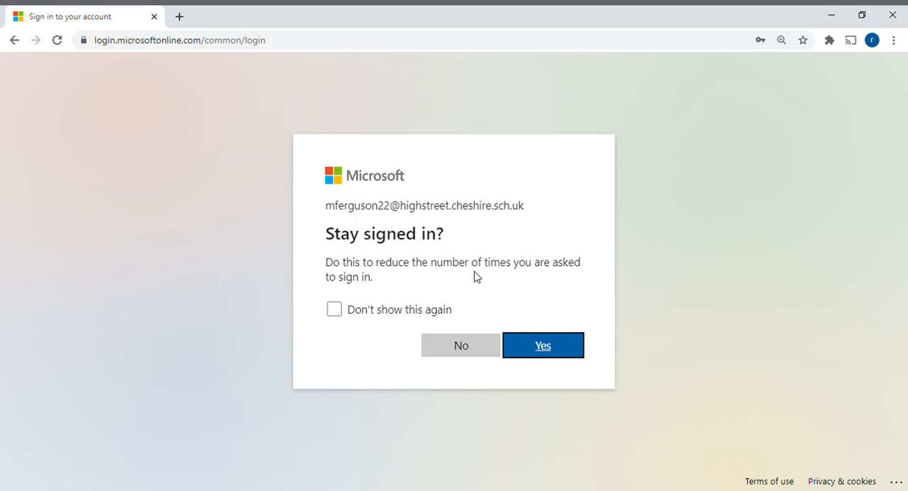
mouse_move(463, 345)
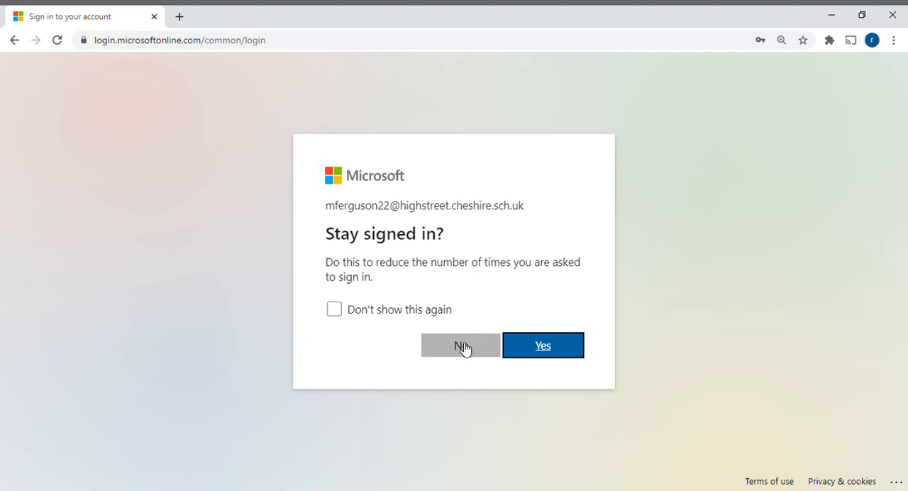
left_click(460, 346)
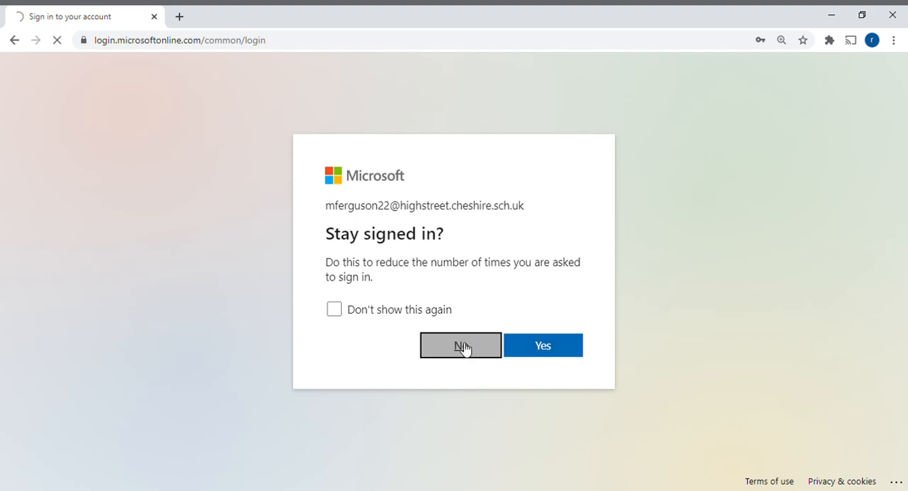
left_click(459, 344)
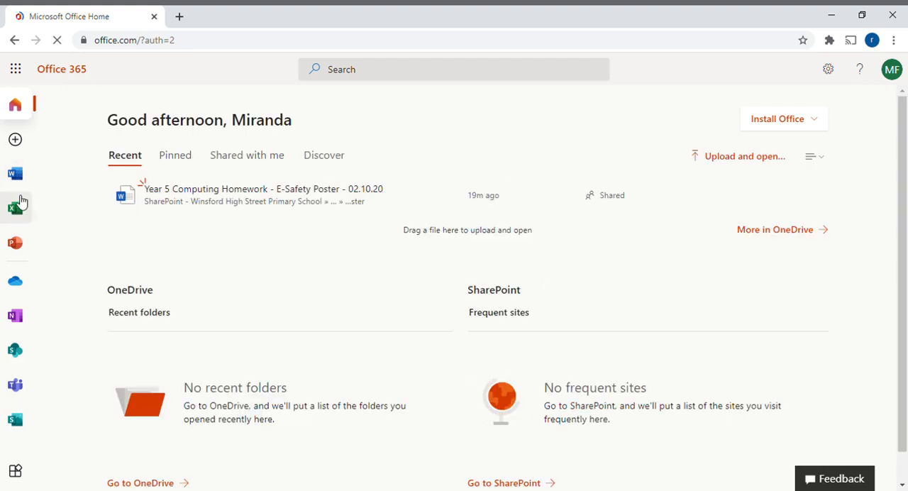
mouse_move(16, 243)
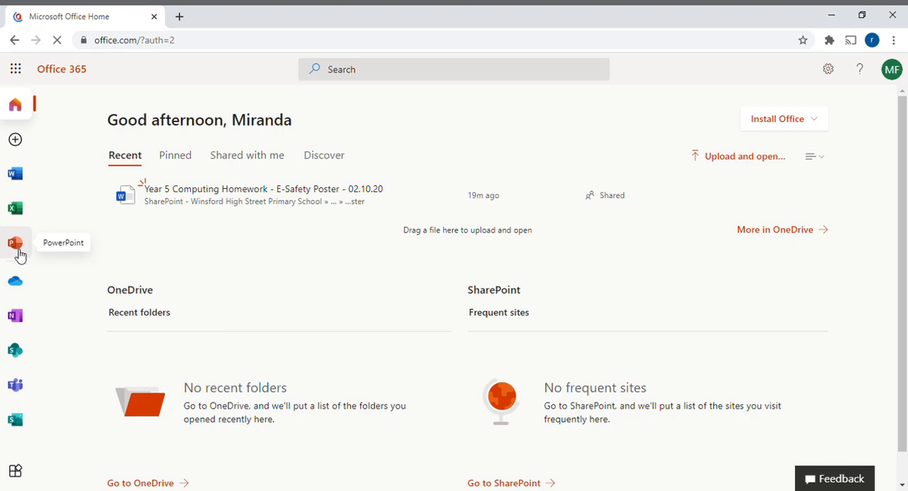
mouse_move(15, 349)
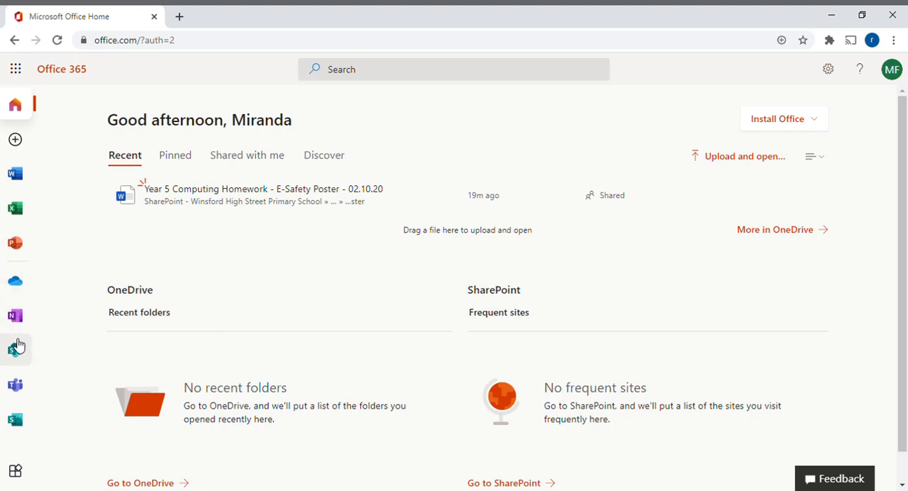
mouse_move(16, 384)
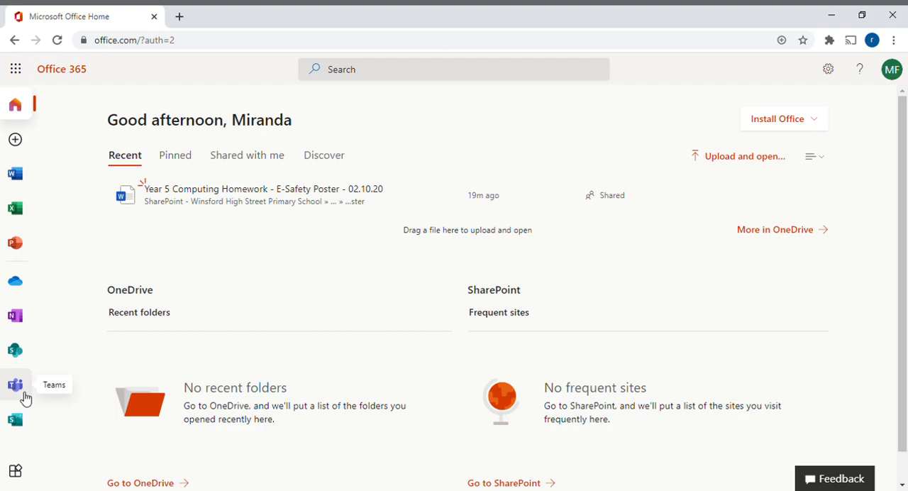
Launch Teams from the Office home page's left app rail.
left_click(13, 381)
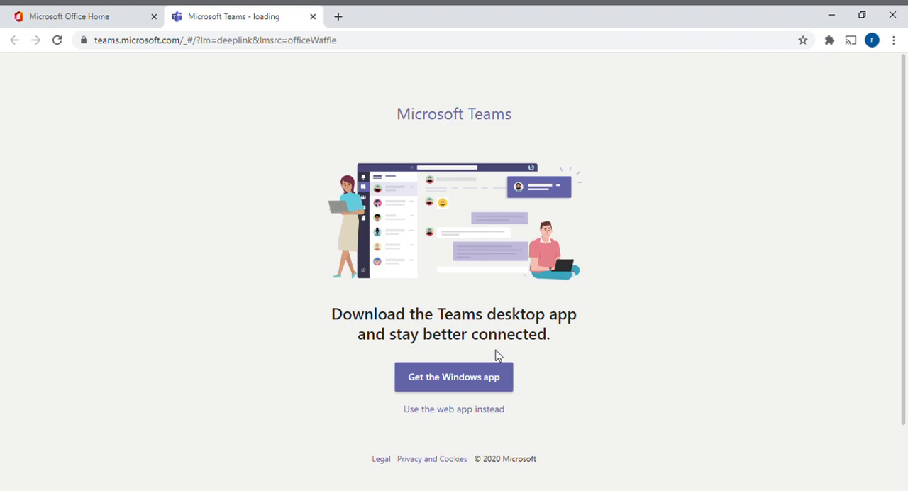
mouse_move(442, 358)
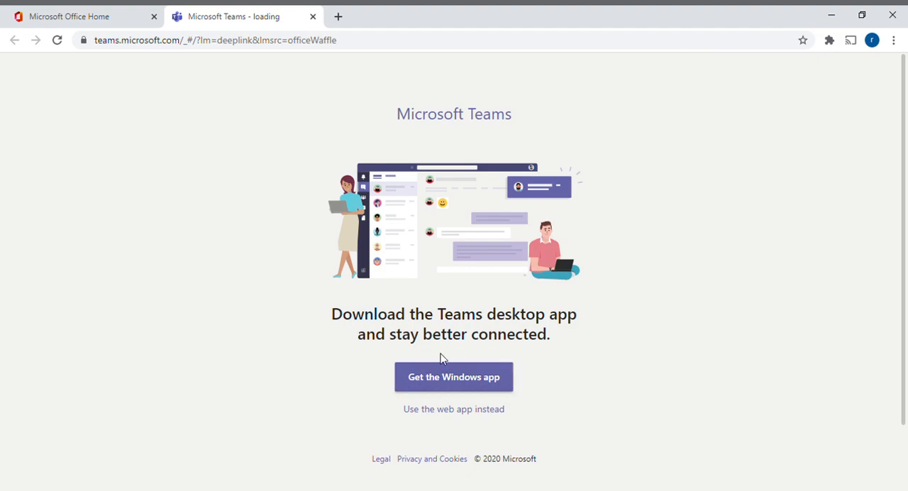
mouse_move(468, 430)
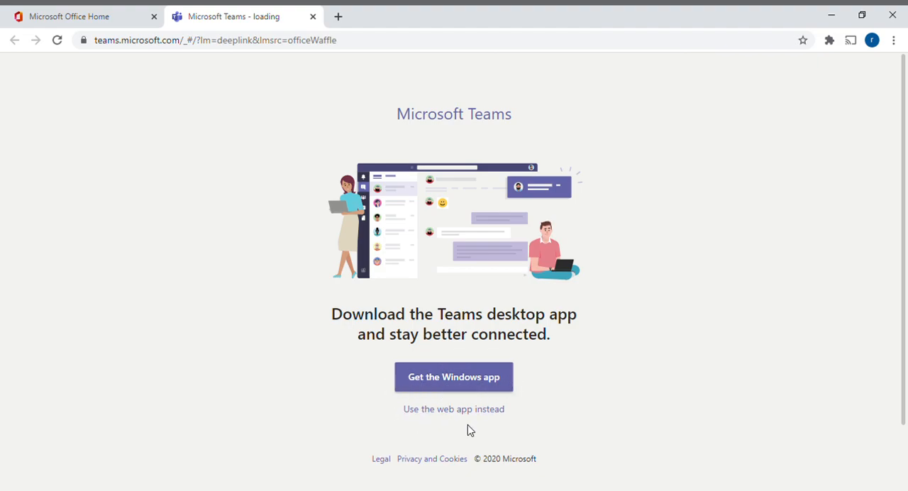
Choose 'Use the web app instead' on the Teams download page.
left_click(454, 408)
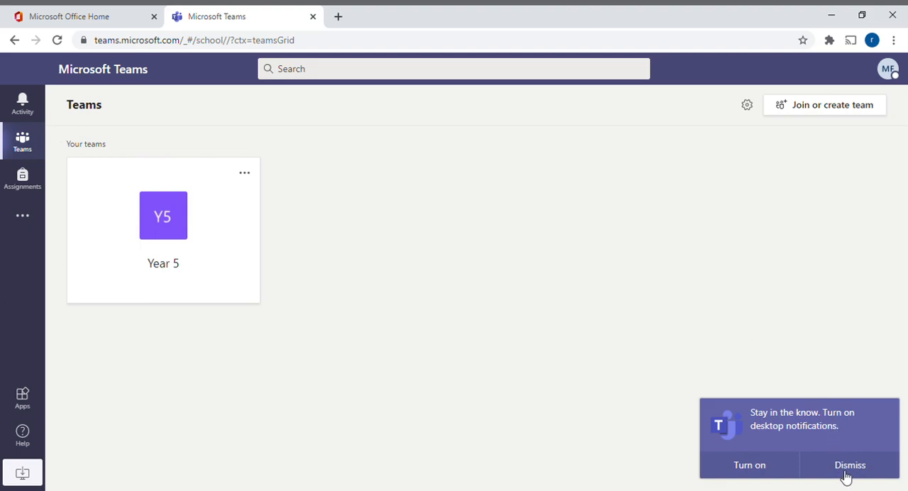
Dismiss the notifications banner and open the Year 5 team.
left_click(849, 464)
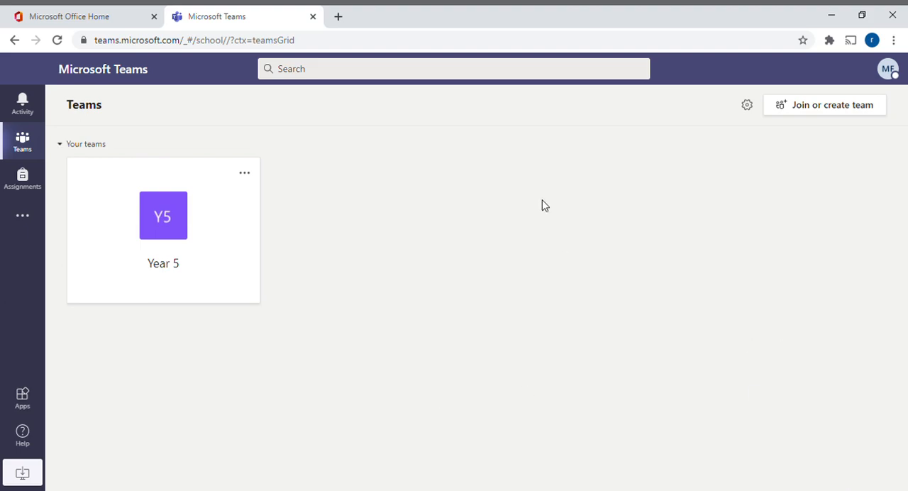
mouse_move(121, 220)
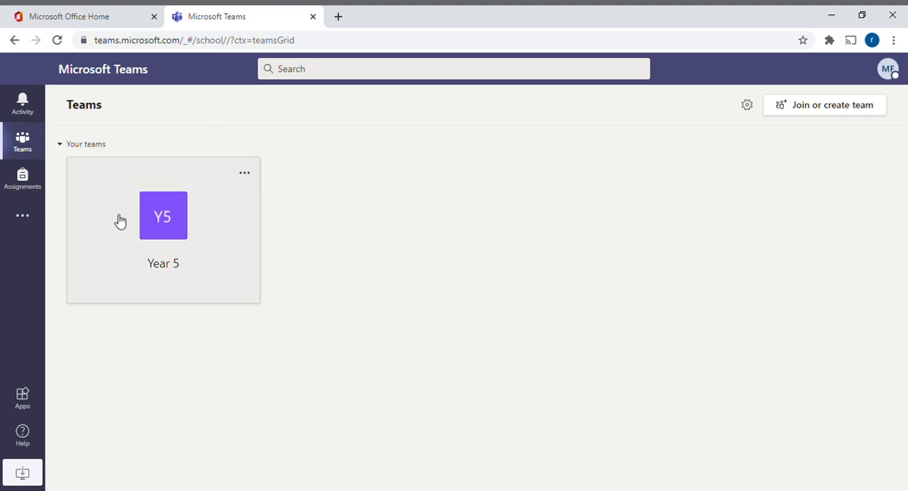
mouse_move(120, 201)
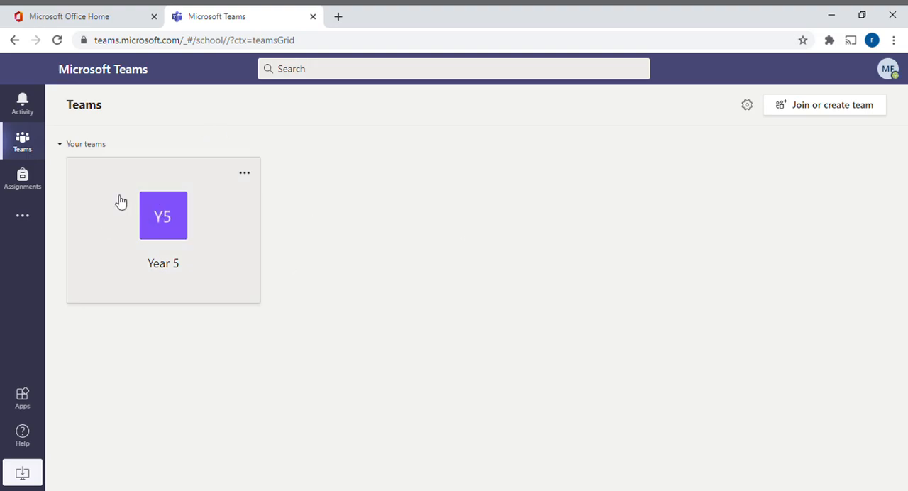
left_click(162, 216)
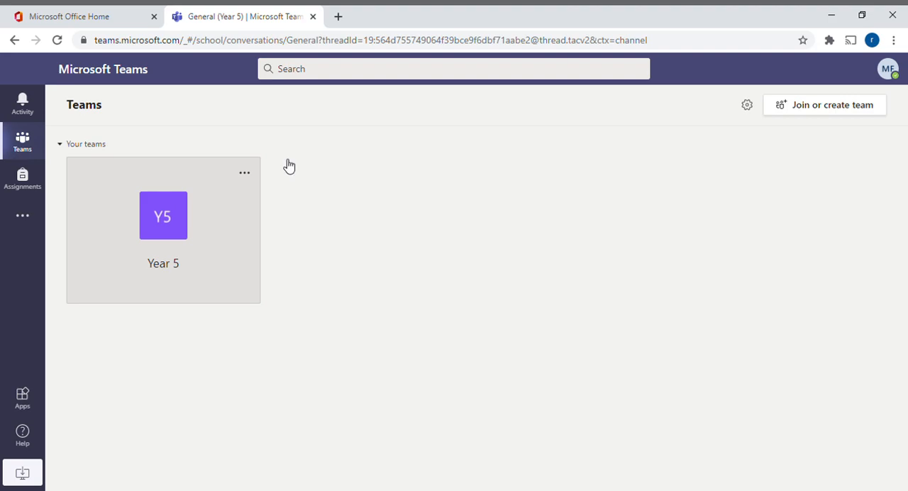
Show the Year 5 General channel's Files tab with the Class Materials folder.
left_click(163, 216)
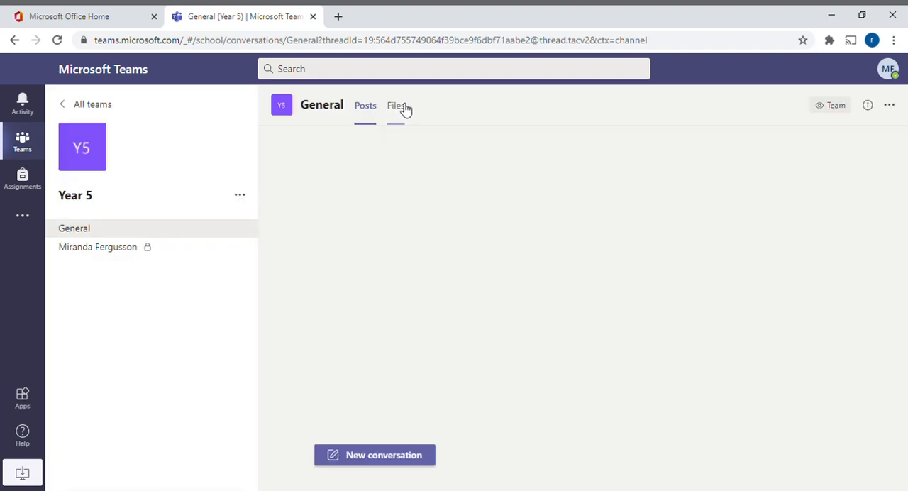
left_click(394, 105)
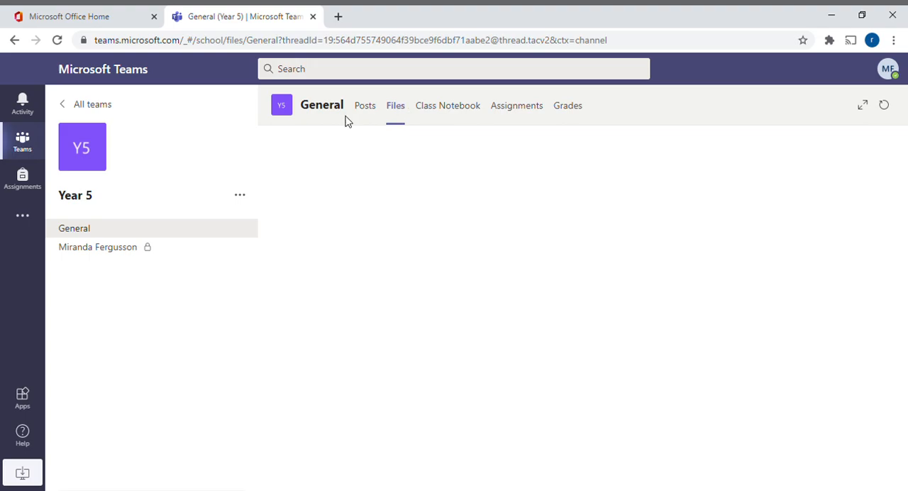
mouse_move(371, 113)
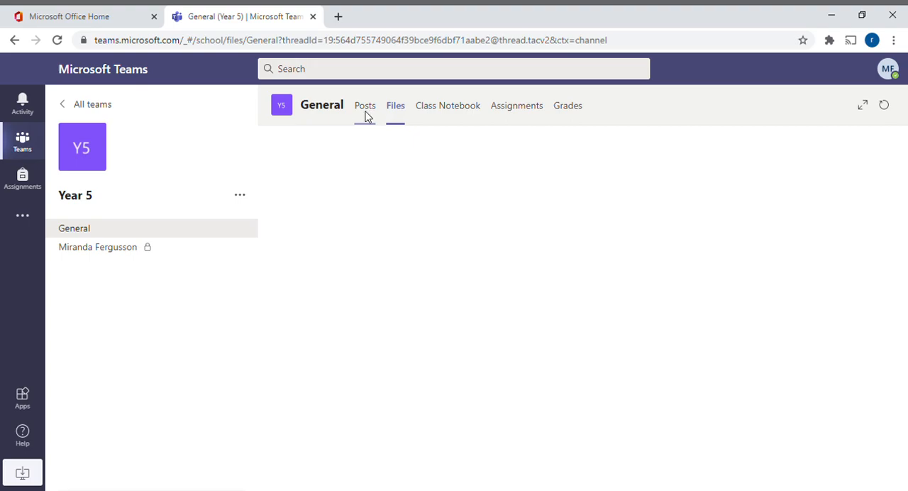
left_click(394, 105)
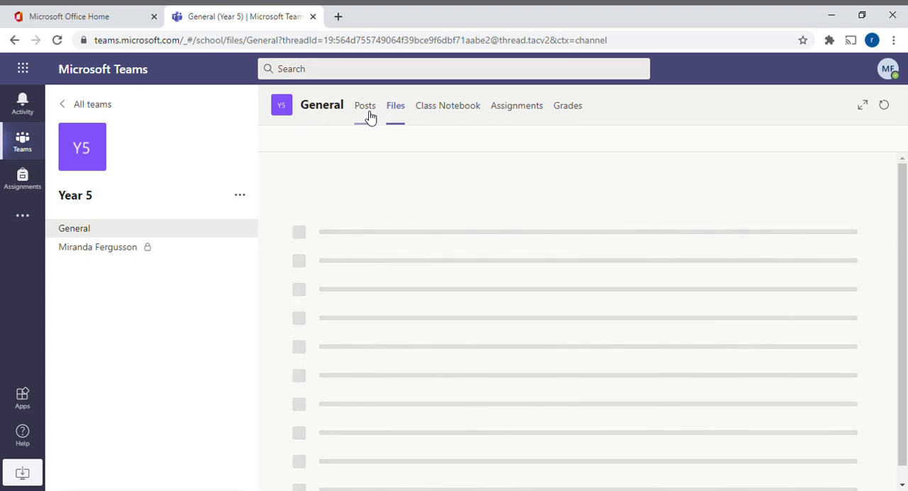
left_click(395, 105)
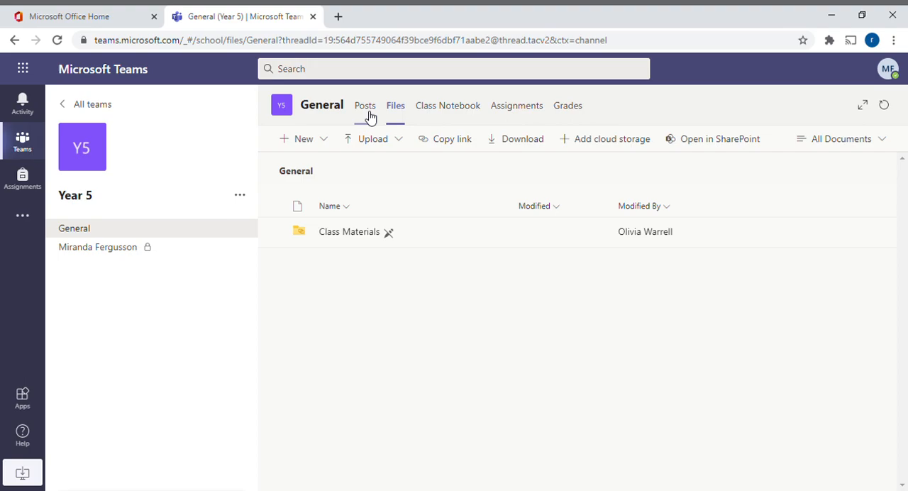
mouse_move(370, 108)
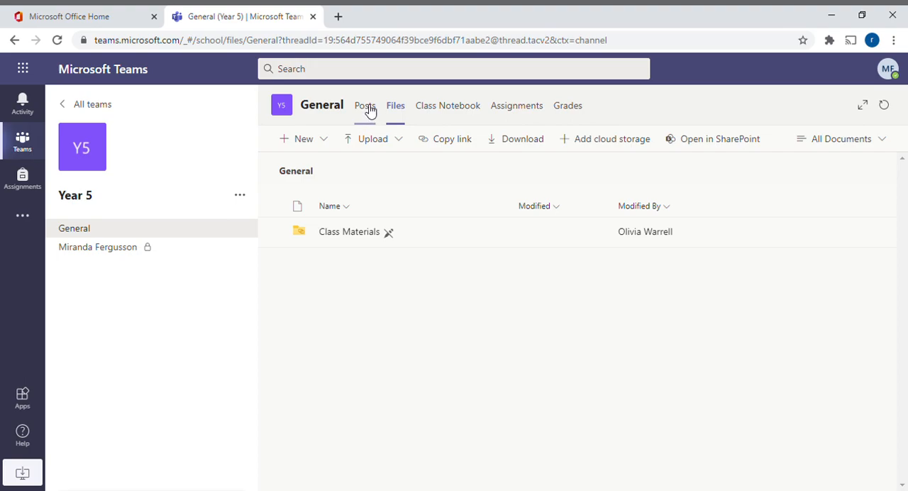
mouse_move(424, 89)
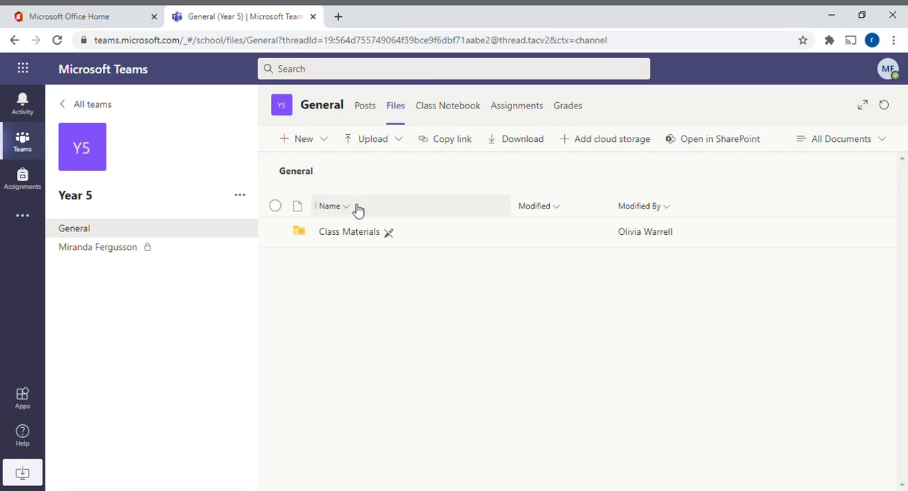
mouse_move(360, 241)
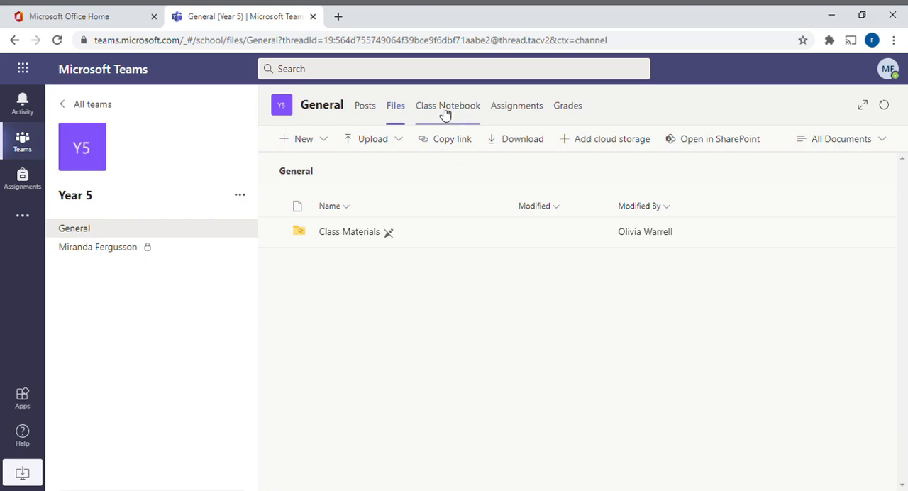
mouse_move(525, 111)
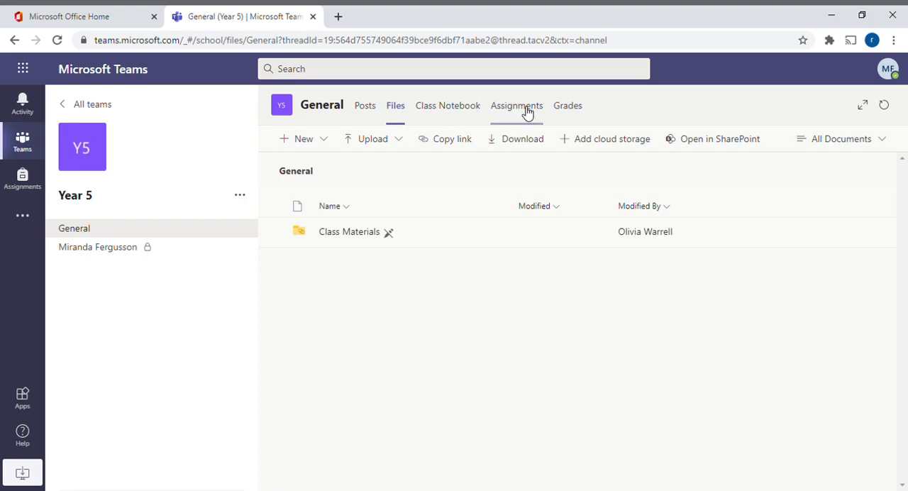
Open the General channel's Assignments tab listing E-Safety Poster and Spellings.
left_click(516, 105)
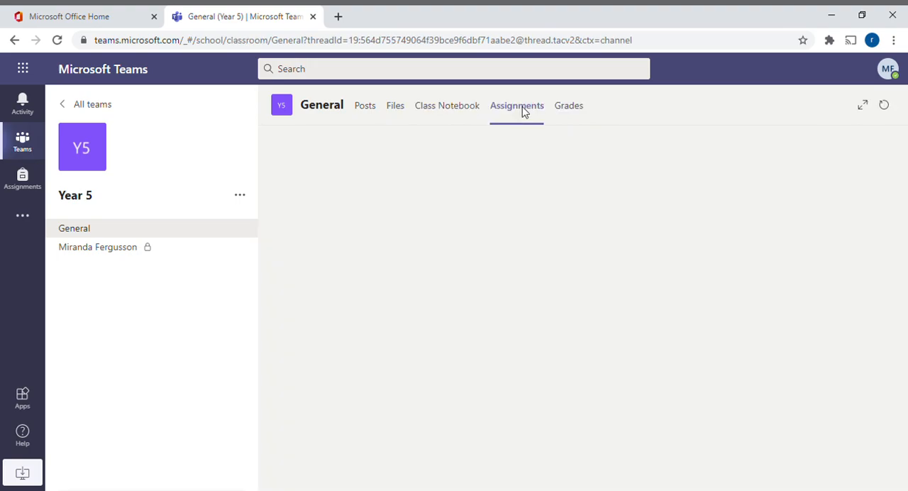
mouse_move(398, 182)
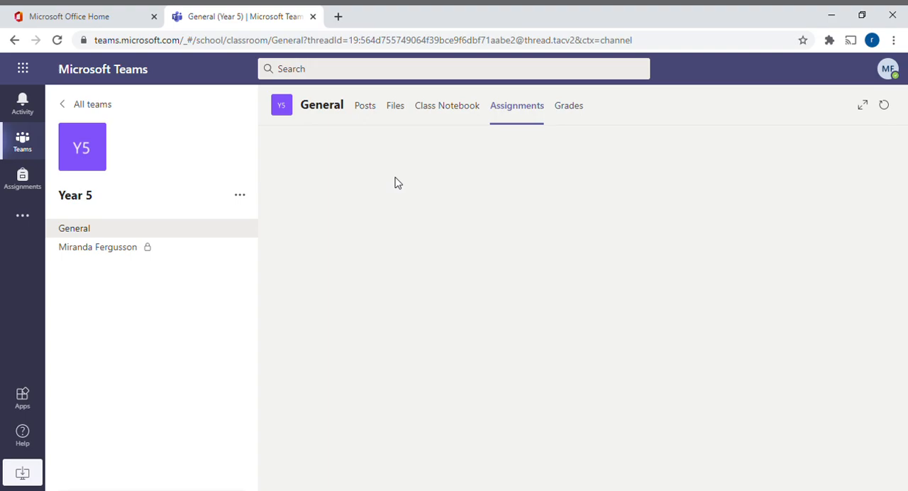
left_click(516, 105)
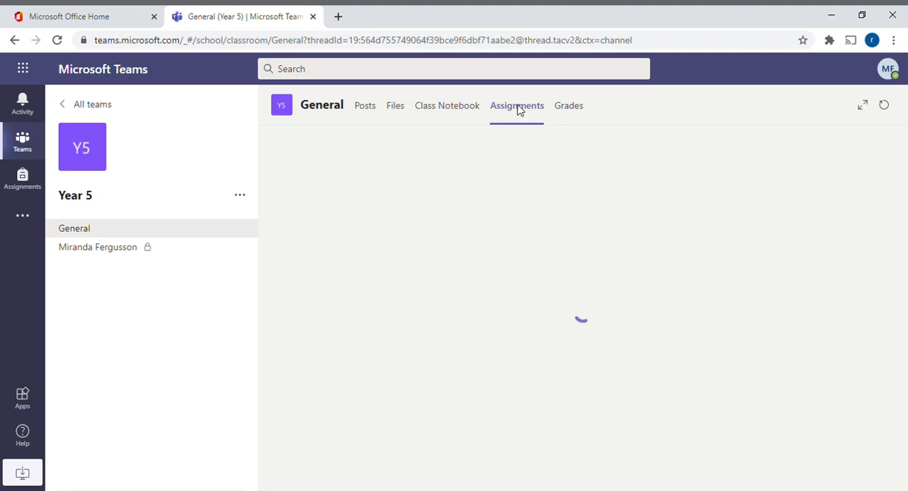
left_click(516, 105)
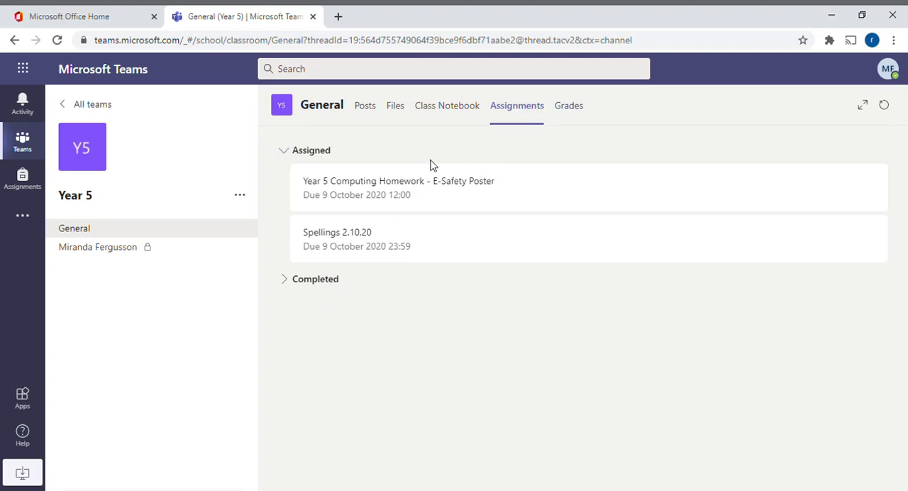
mouse_move(386, 179)
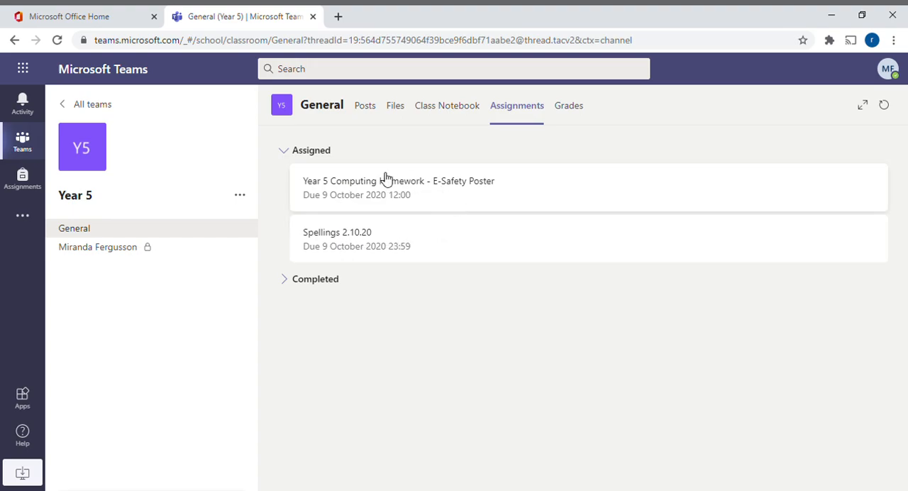
mouse_move(322, 254)
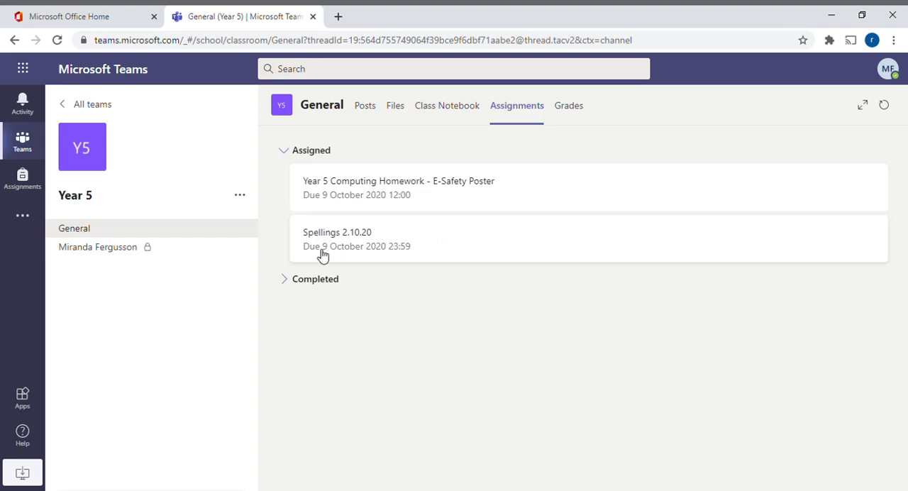
mouse_move(326, 290)
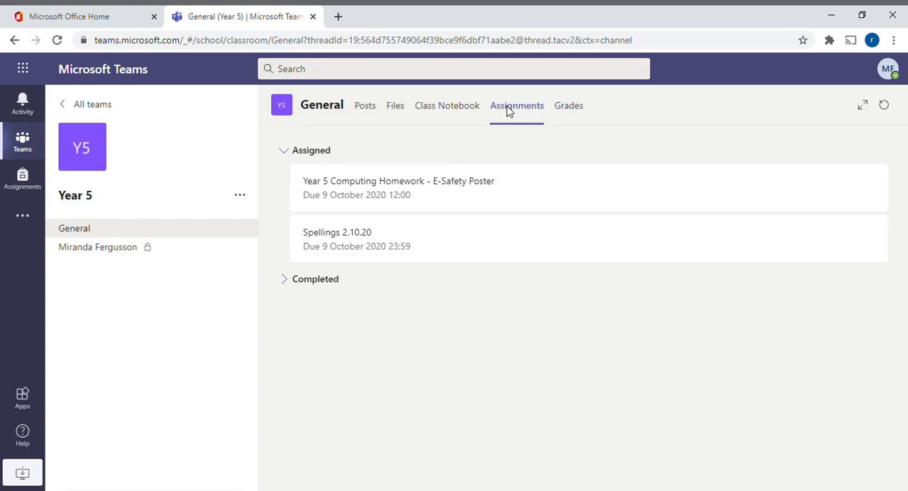
mouse_move(25, 107)
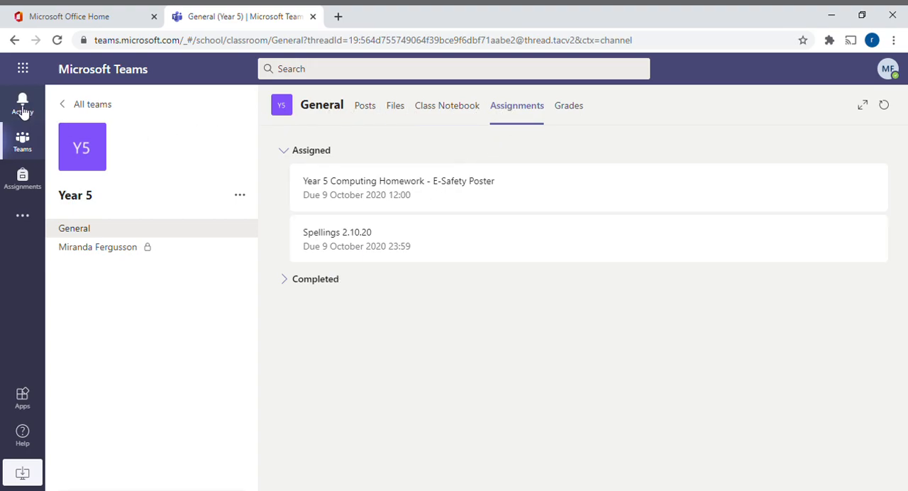
mouse_move(24, 177)
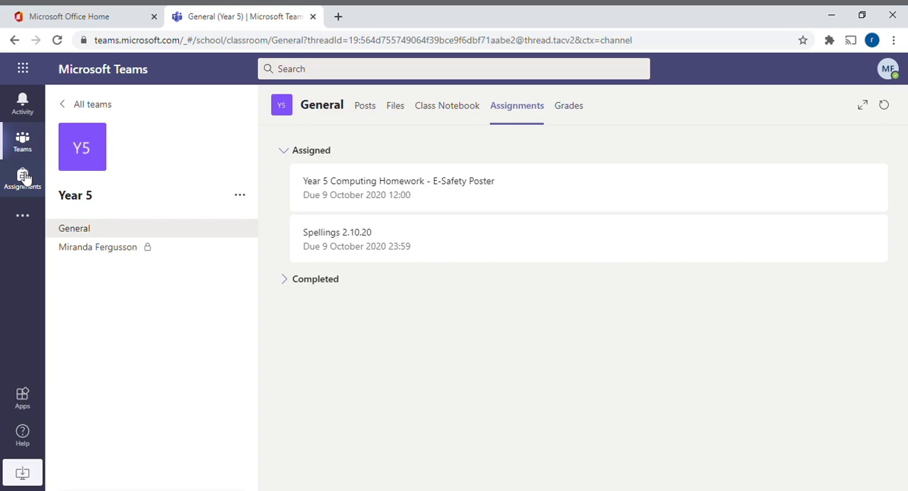
Show the app-wide Assignments list covering all classes.
left_click(22, 176)
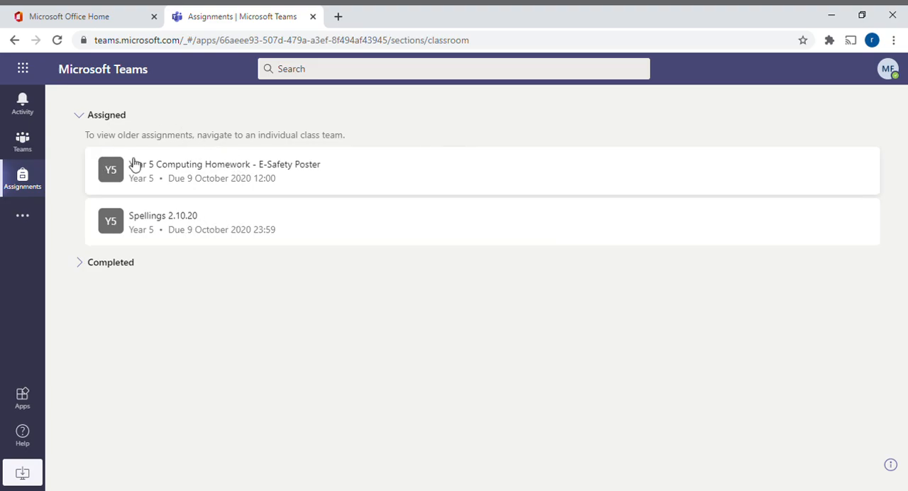
mouse_move(259, 334)
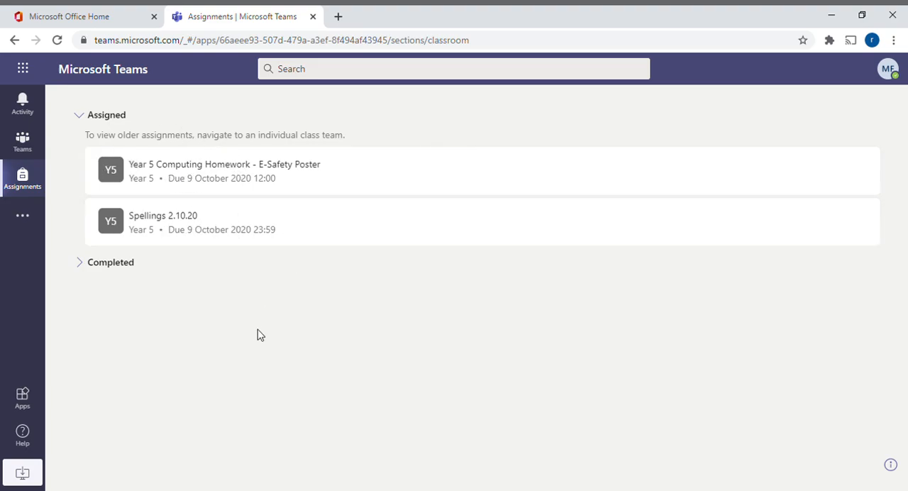
mouse_move(166, 169)
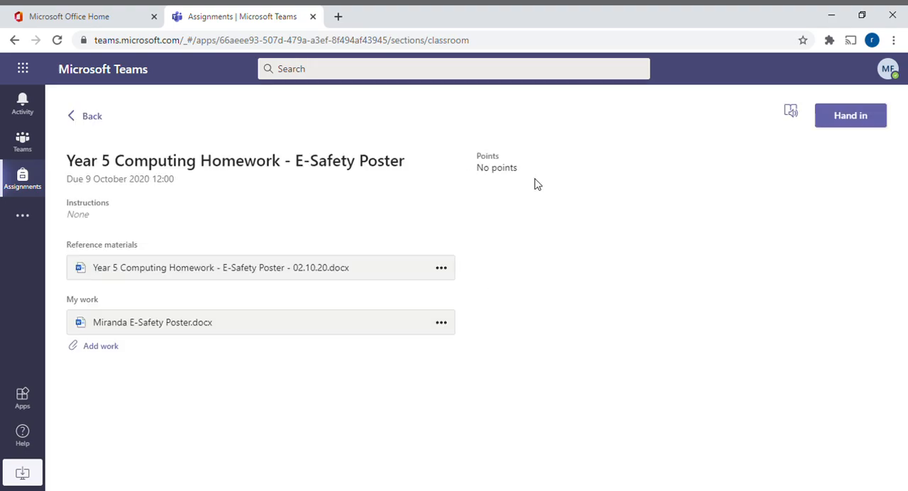
mouse_move(361, 180)
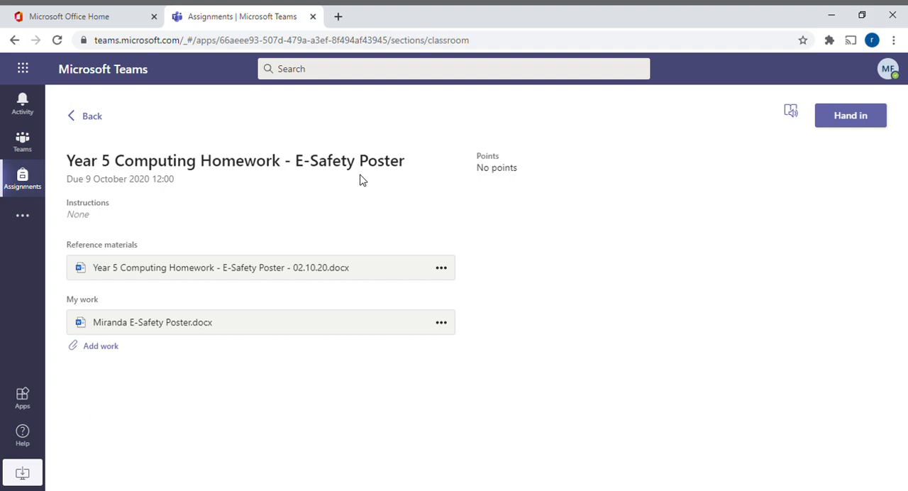
mouse_move(261, 168)
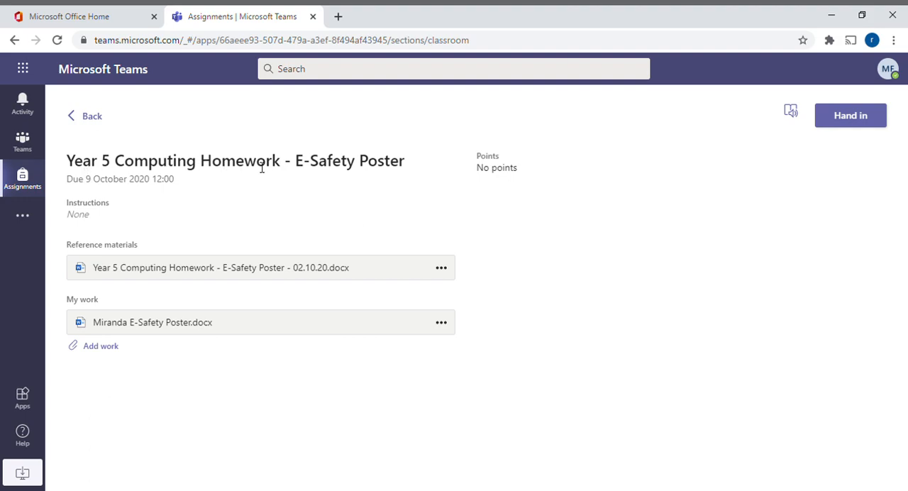
mouse_move(142, 223)
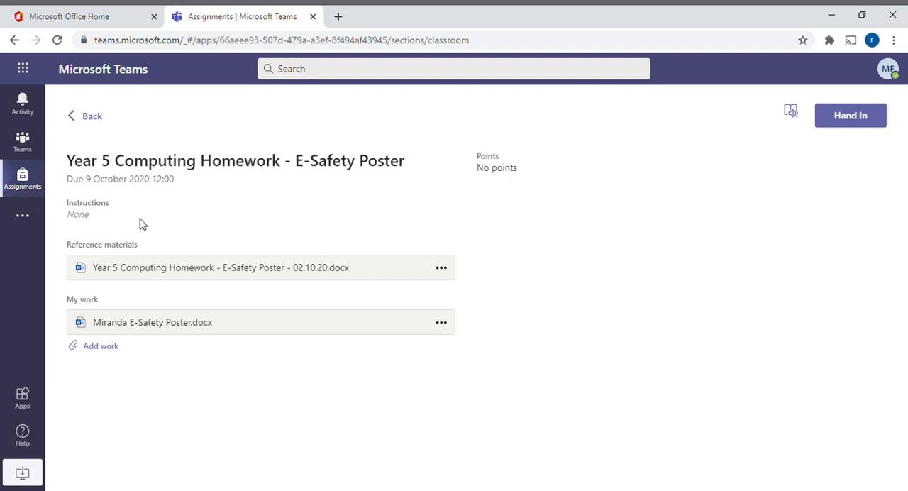
mouse_move(102, 219)
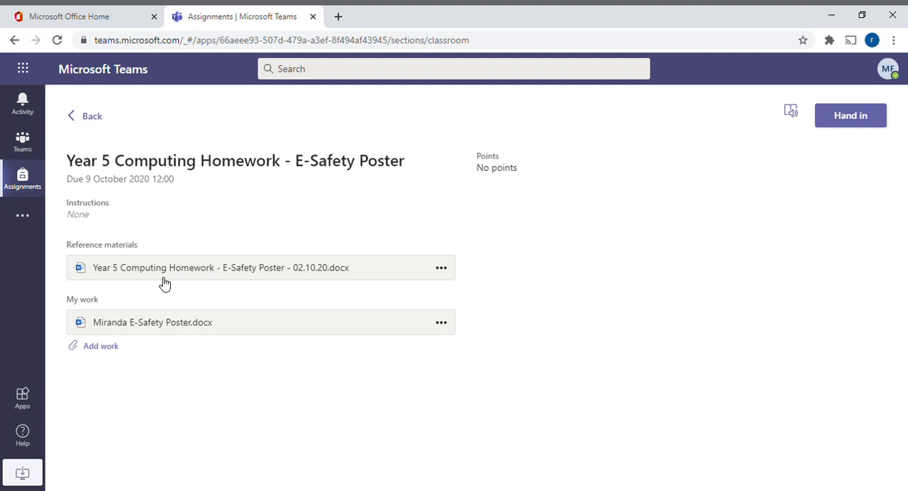
mouse_move(159, 275)
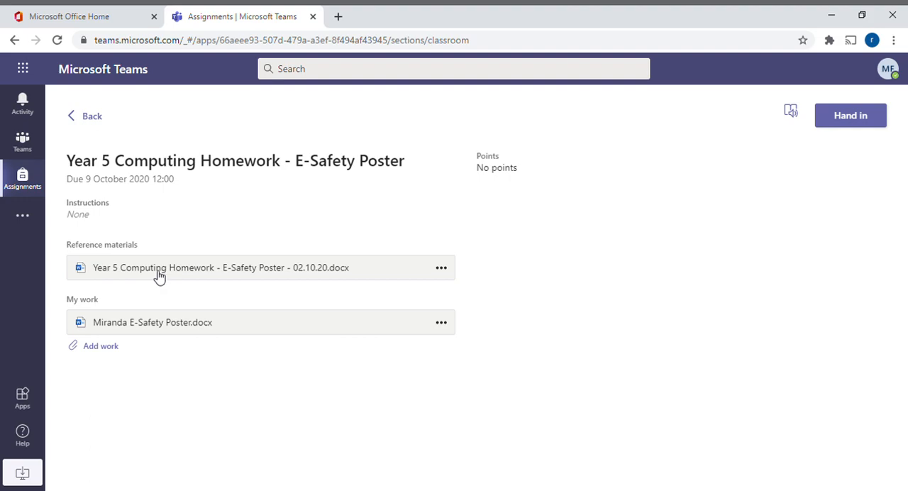
mouse_move(162, 268)
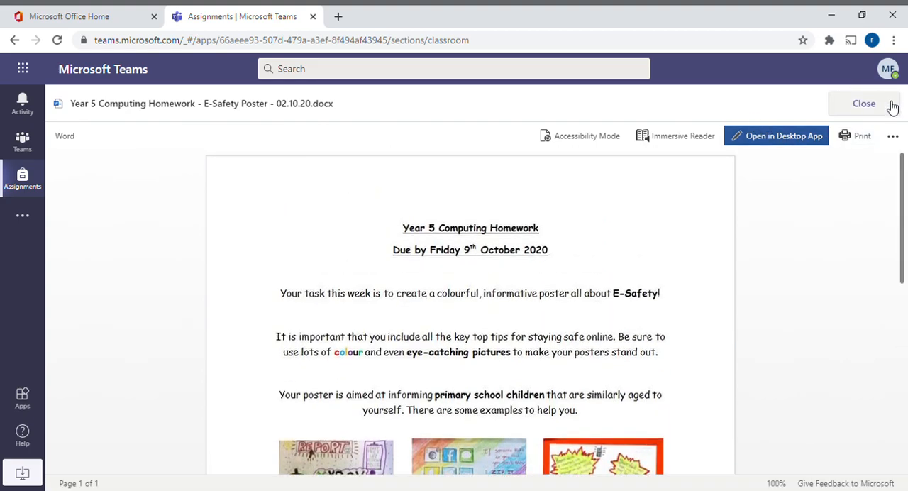
Close the reference document and start adding work under My work.
left_click(866, 104)
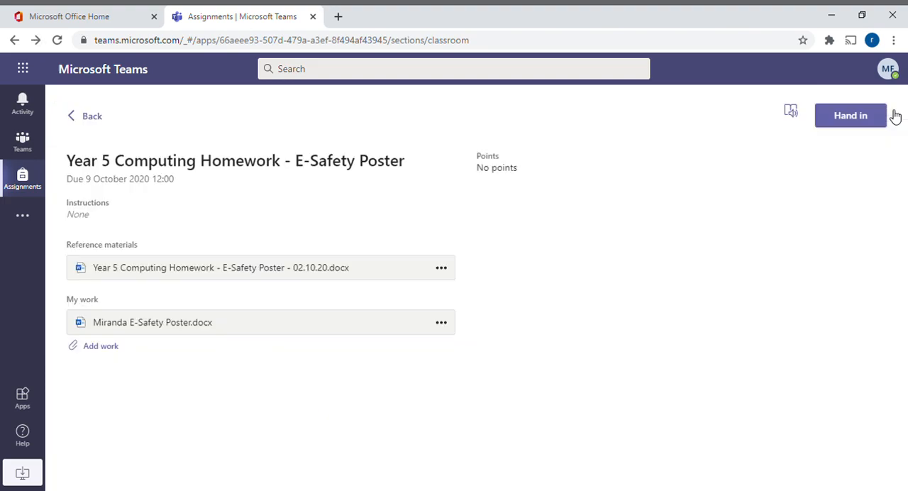
mouse_move(145, 279)
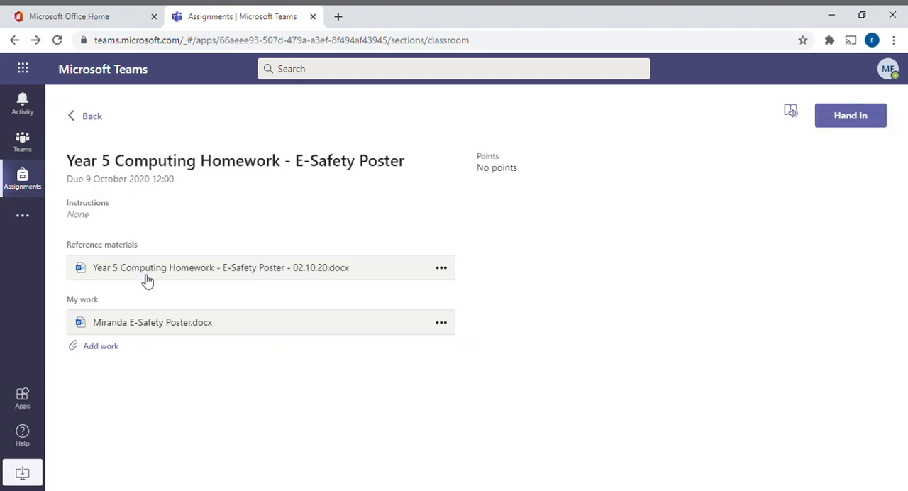
mouse_move(80, 294)
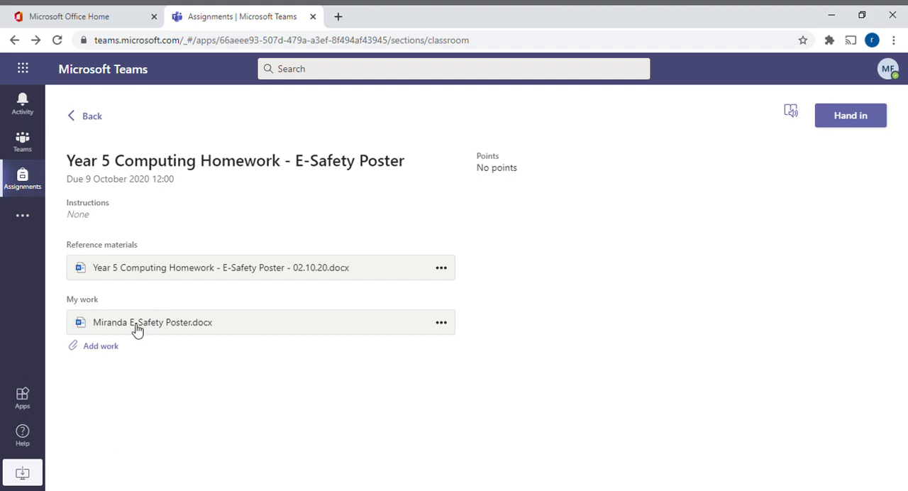
mouse_move(218, 339)
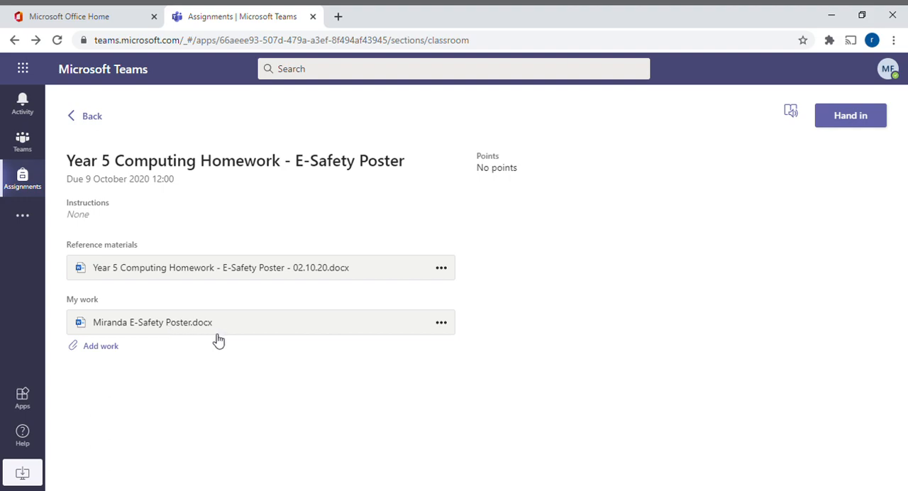
mouse_move(86, 376)
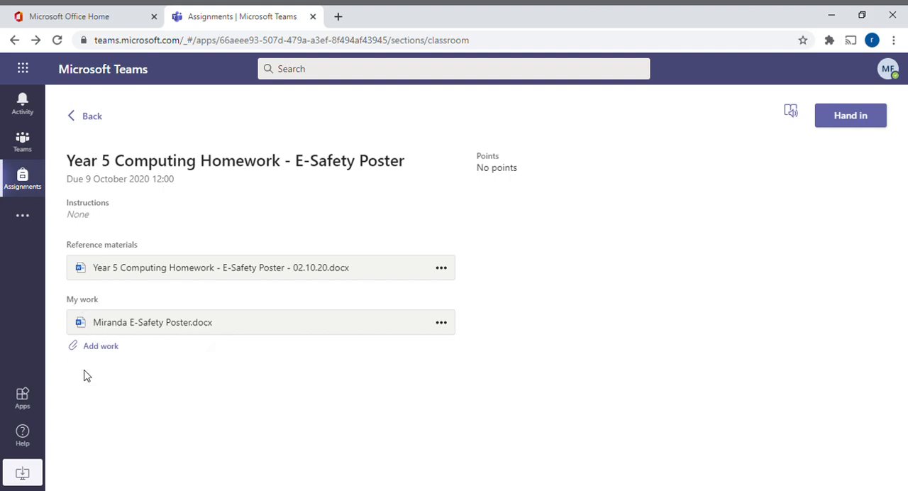
mouse_move(102, 351)
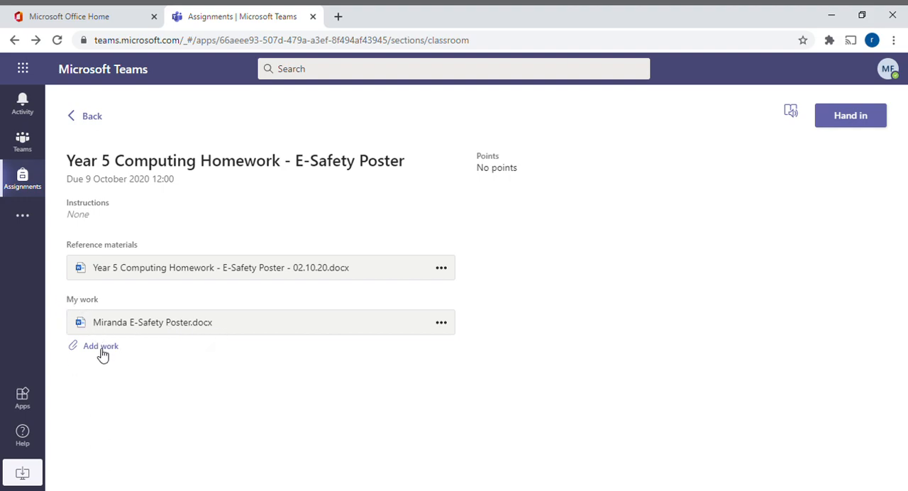
left_click(100, 346)
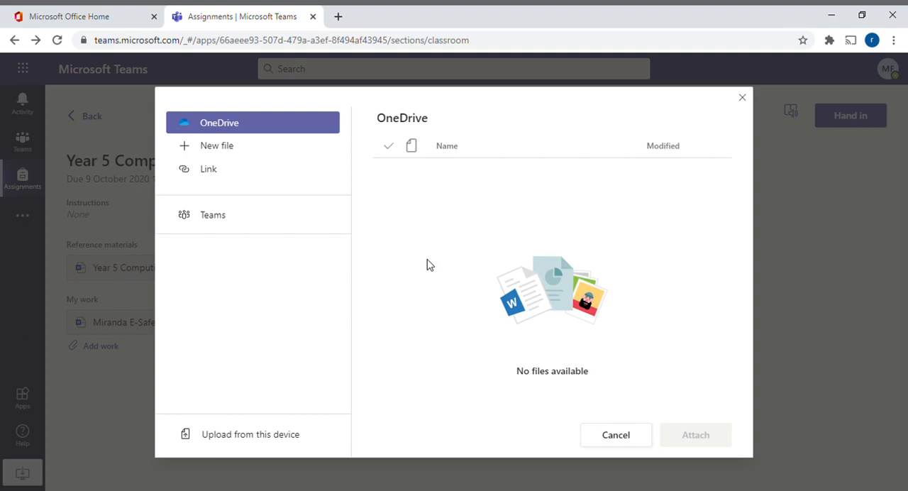
mouse_move(266, 360)
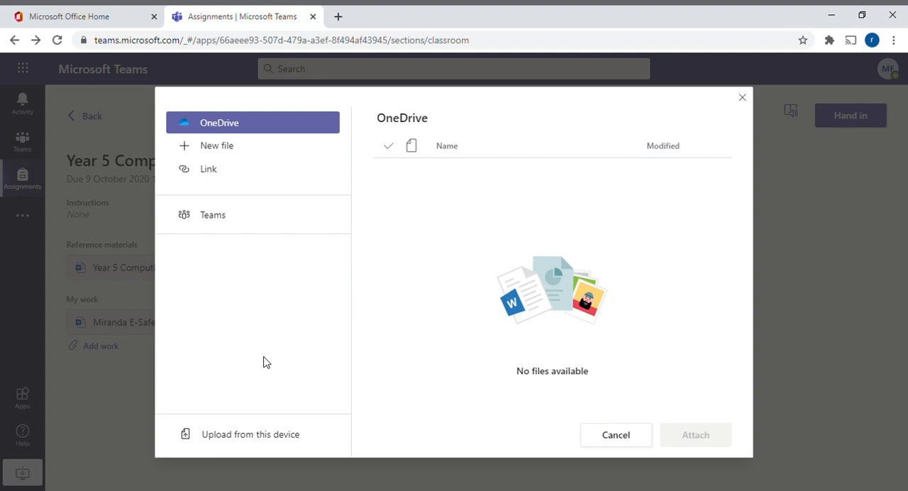
mouse_move(243, 442)
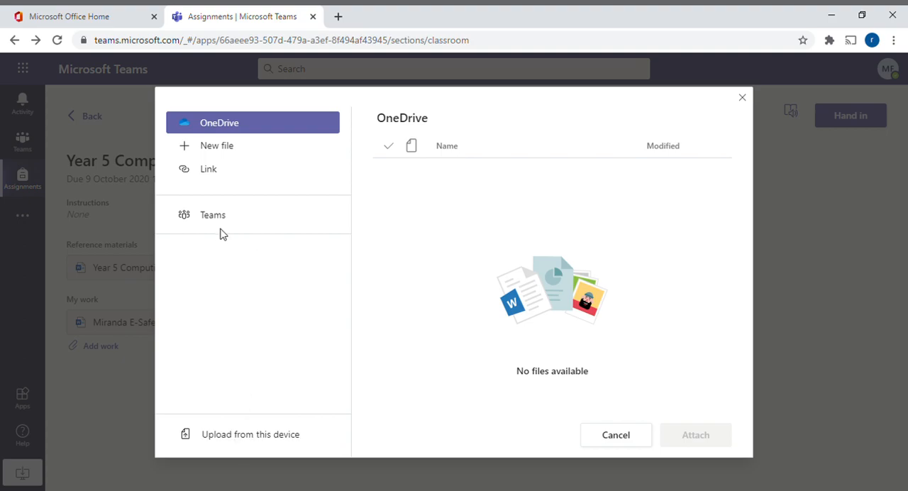
mouse_move(194, 150)
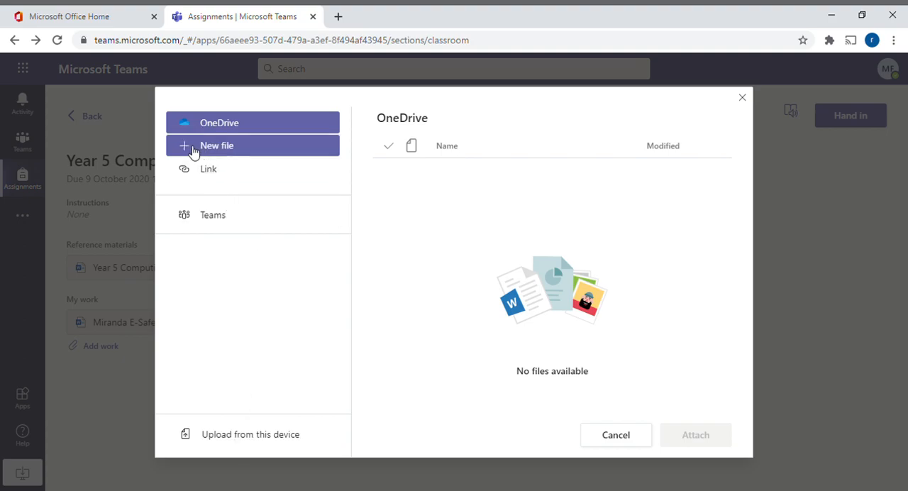
mouse_move(205, 155)
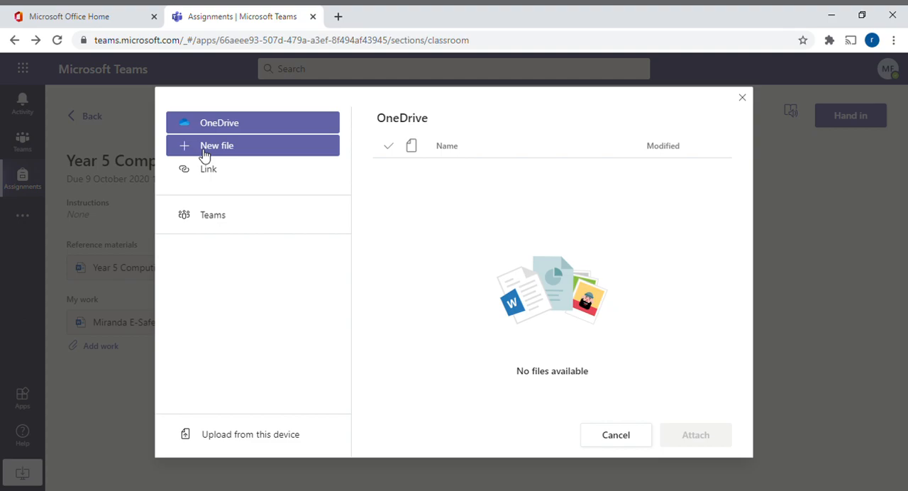
Create a new Word document named 'Test Document' and attach it.
left_click(216, 145)
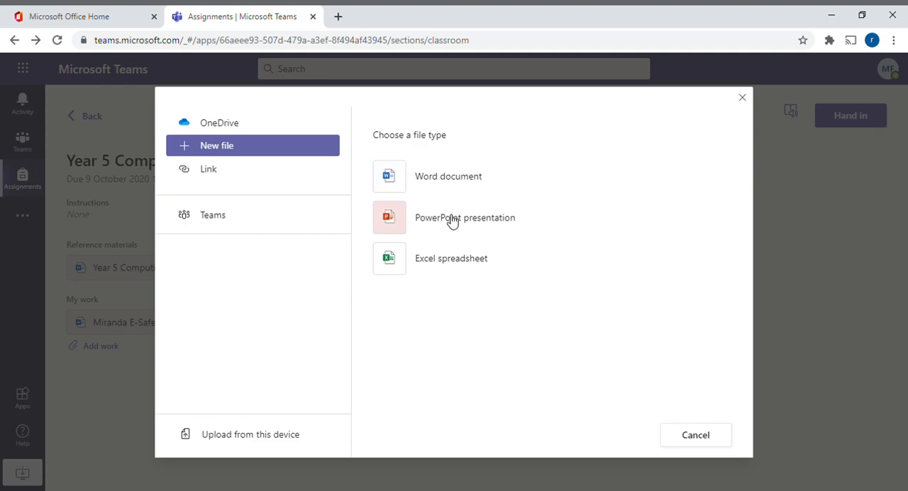
mouse_move(453, 266)
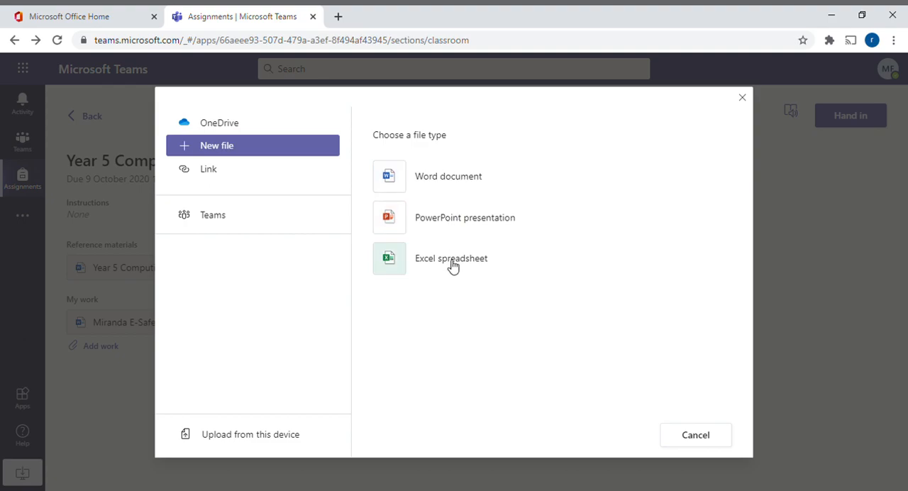
mouse_move(462, 180)
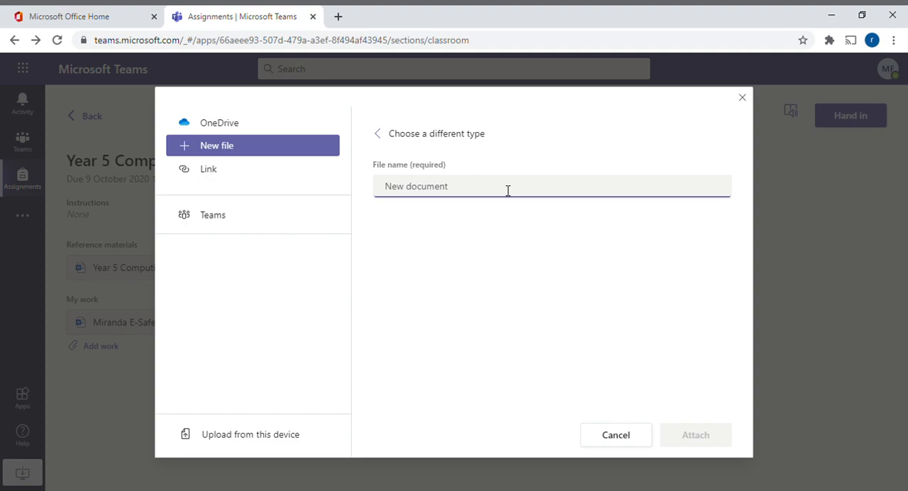
type("Test Do")
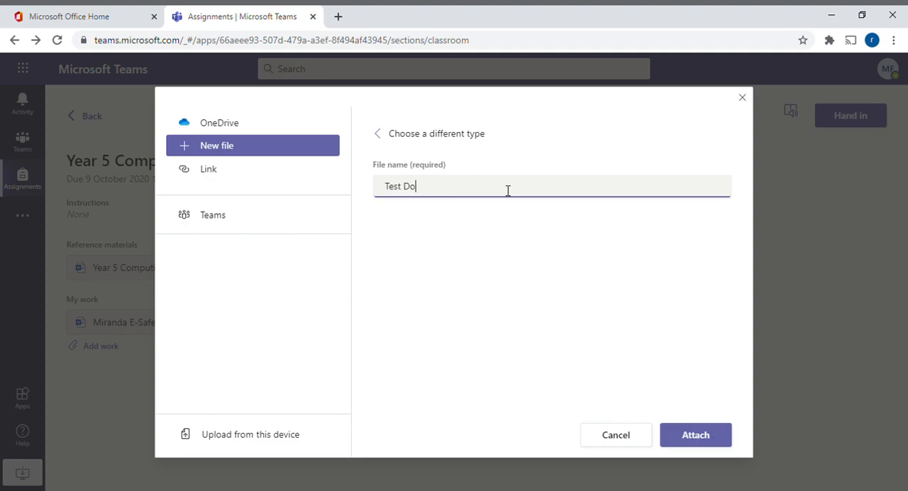
type("cument")
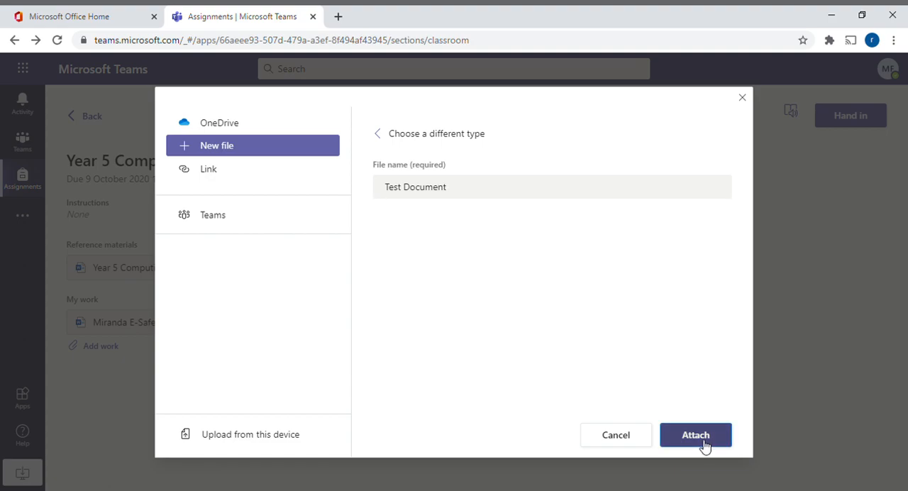
left_click(715, 434)
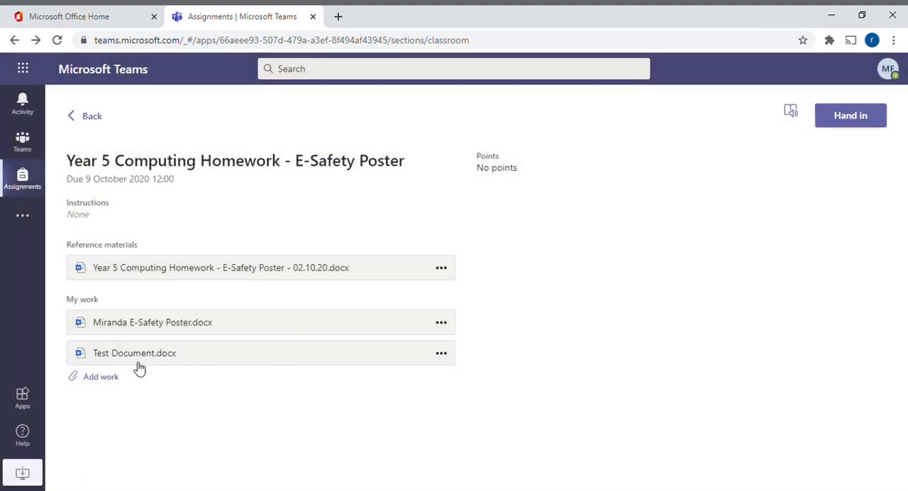
mouse_move(126, 358)
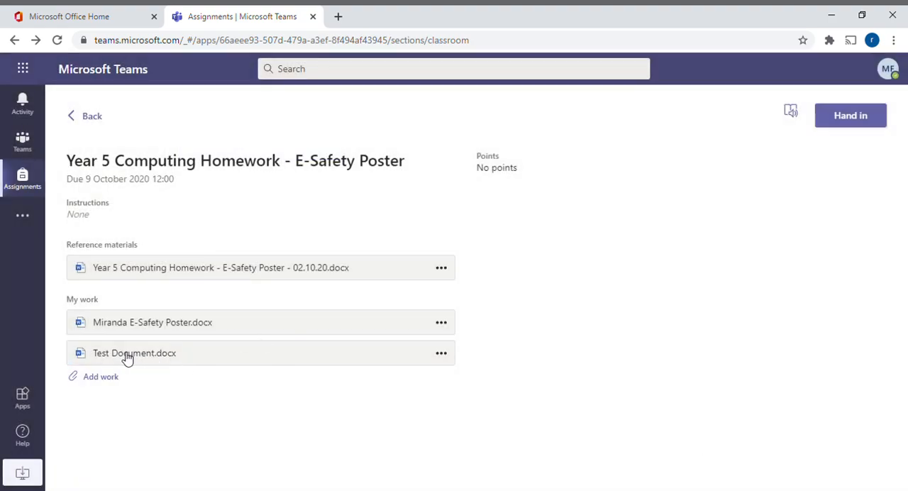
mouse_move(137, 387)
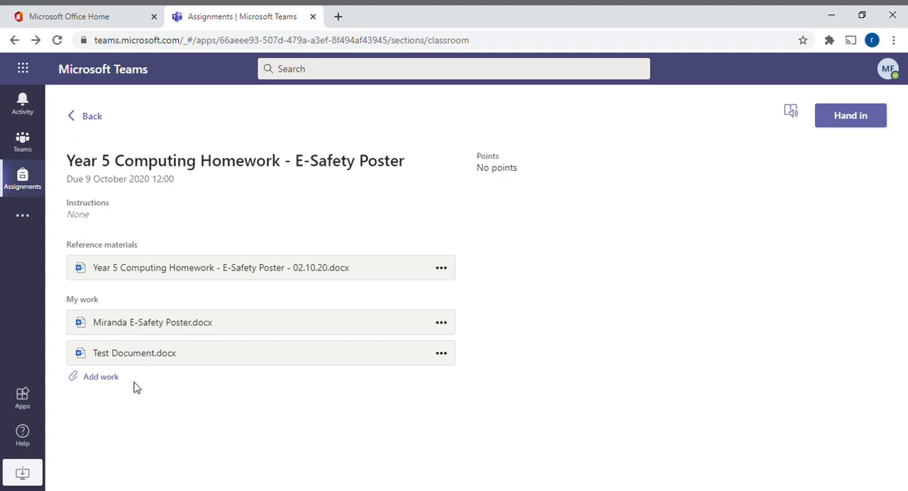
mouse_move(113, 360)
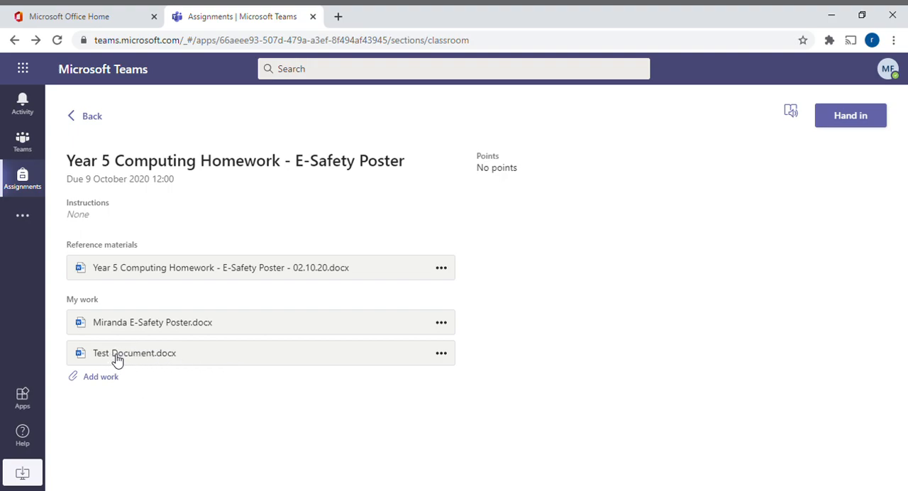
mouse_move(130, 362)
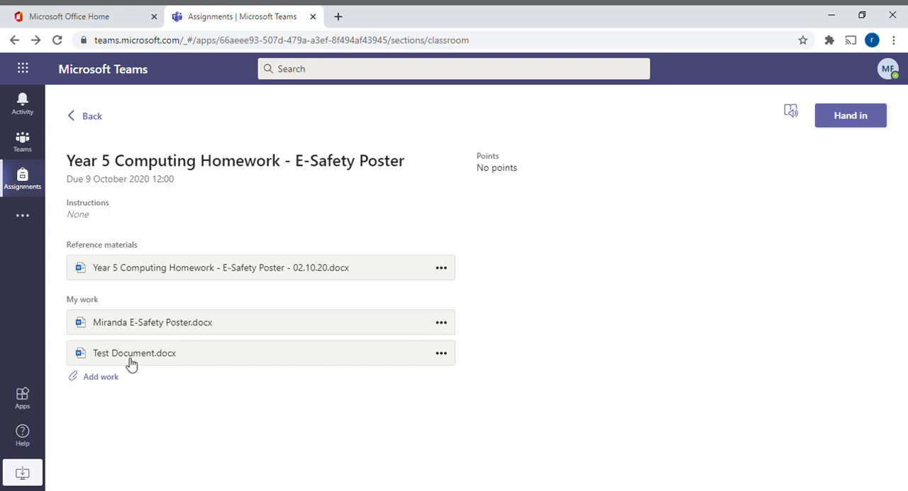
Open Test Document.docx from My work in the Word editor.
left_click(133, 353)
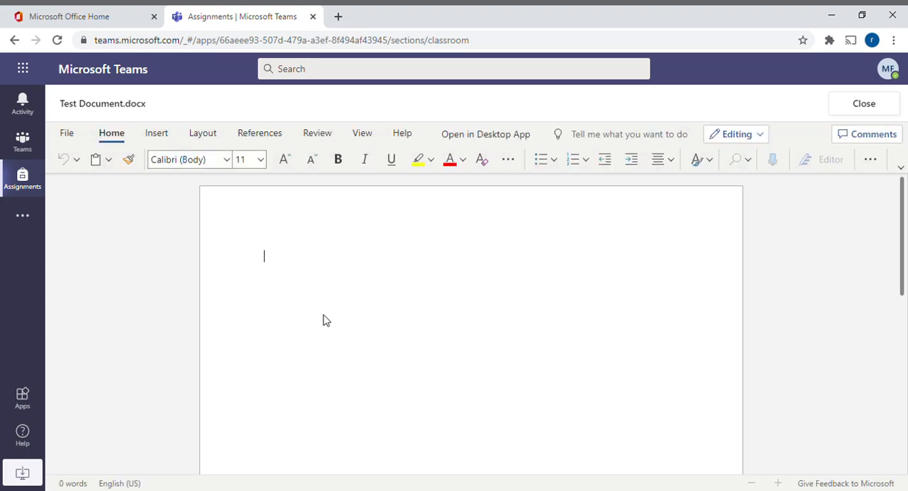
Type 'Test Document – E-safety' into the document across two editing sessions, then close it.
type("Test Document")
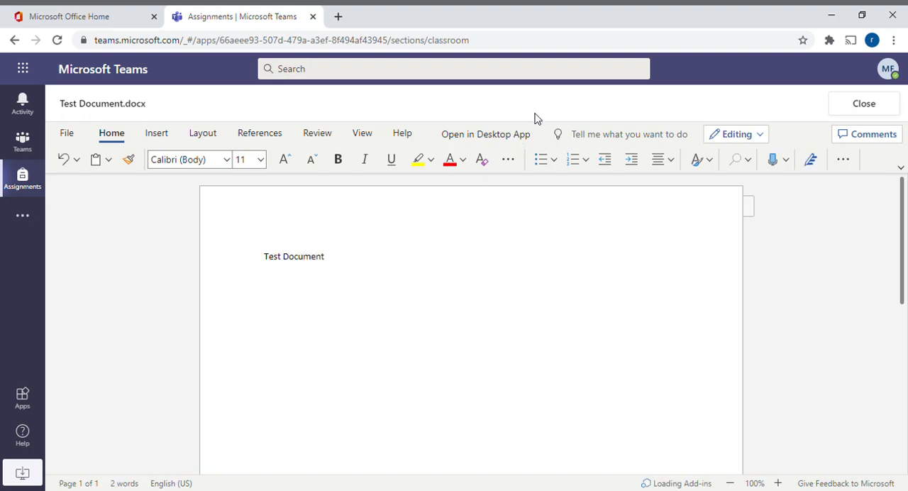
left_click(863, 103)
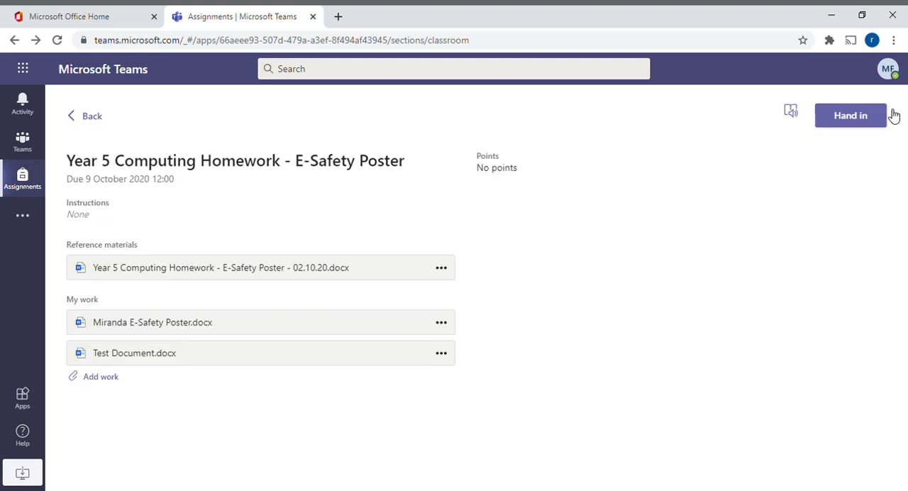
mouse_move(142, 357)
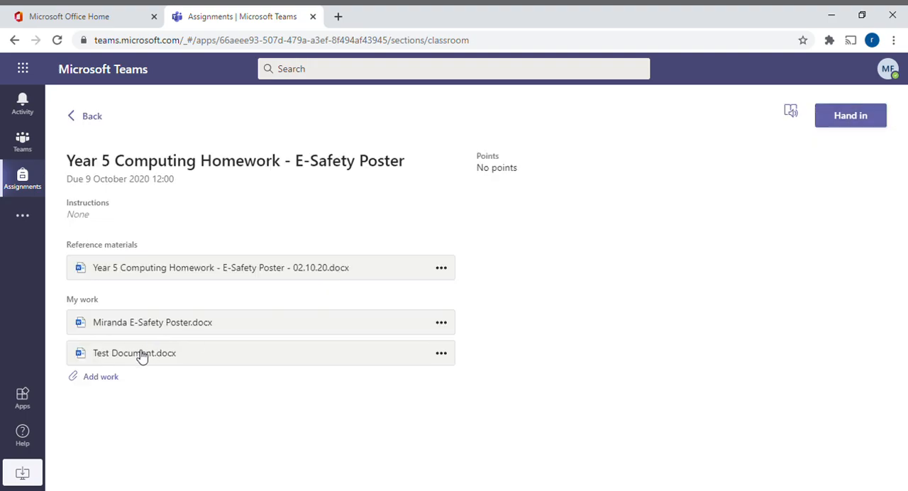
left_click(134, 354)
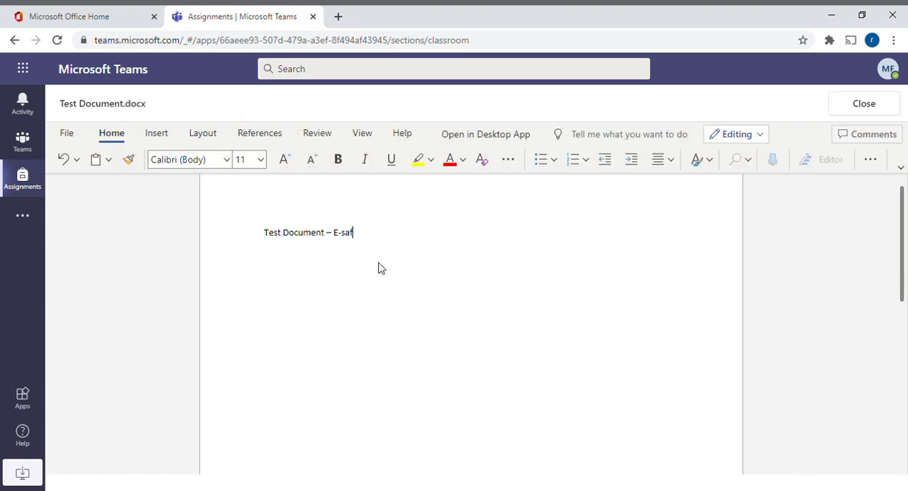
type("ety")
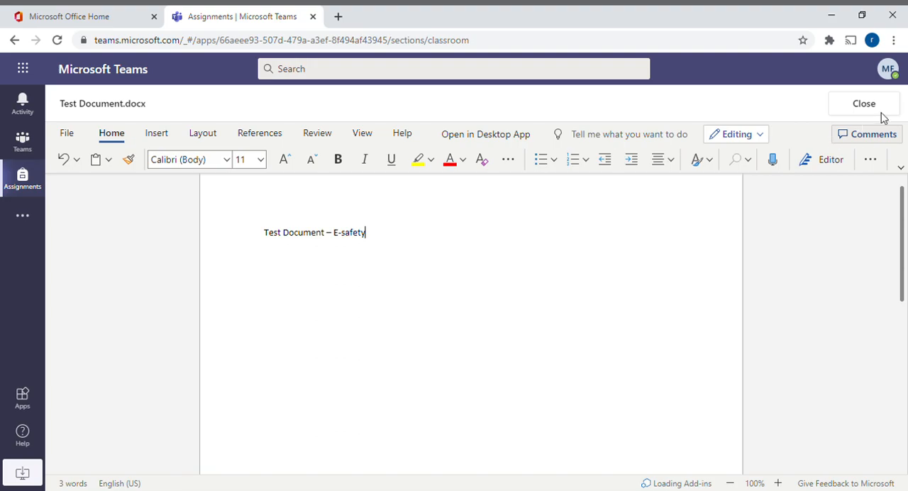
left_click(863, 103)
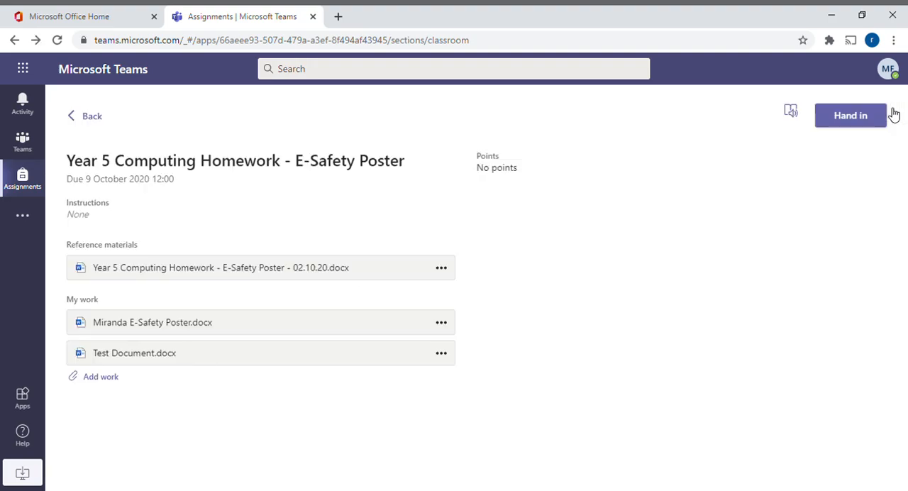
mouse_move(676, 322)
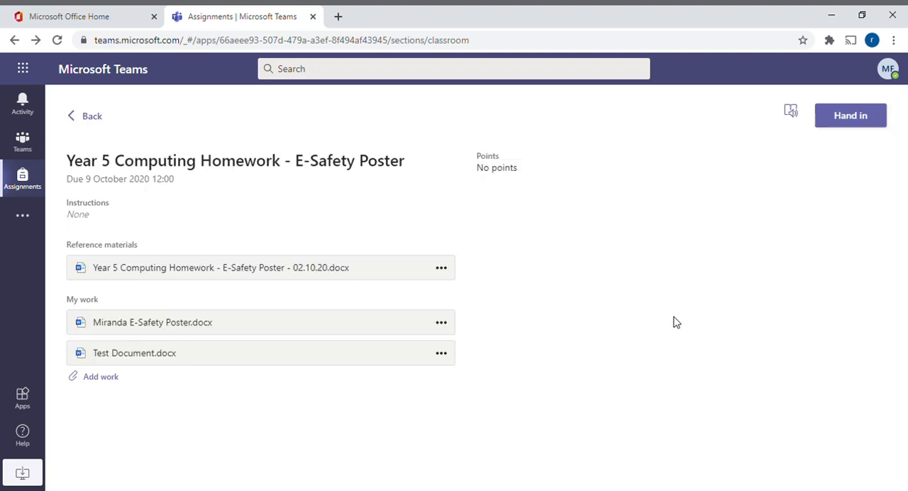
mouse_move(881, 102)
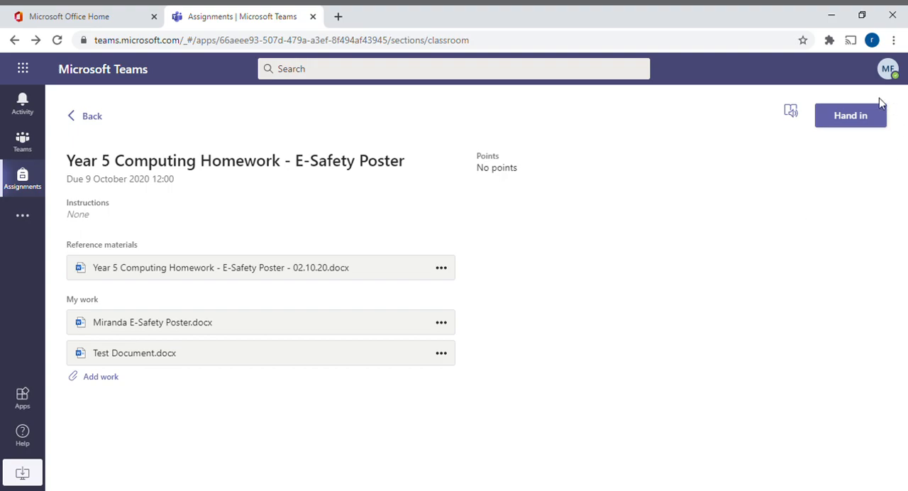
mouse_move(836, 130)
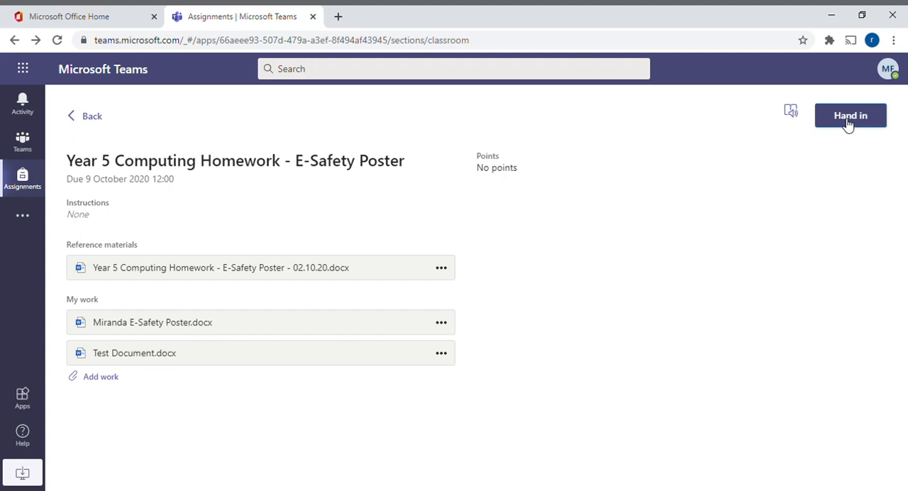
Hand in the E-Safety Poster assignment from the top-right Hand in button.
left_click(850, 115)
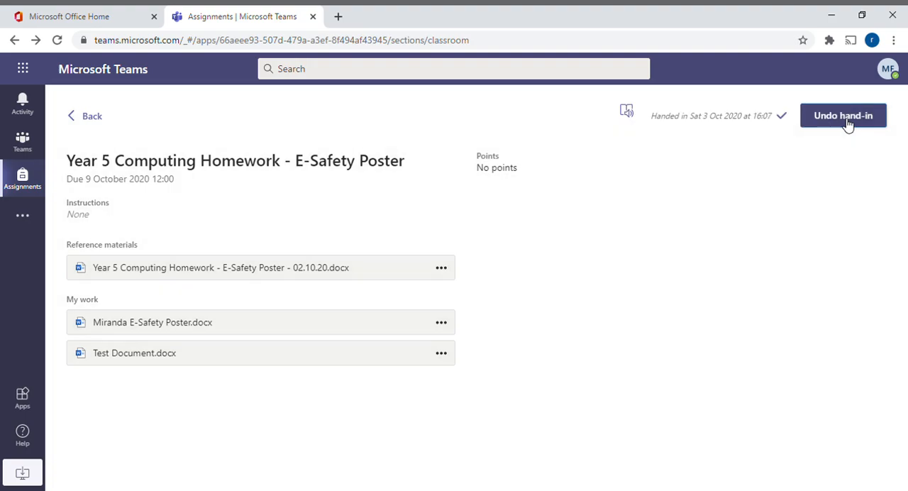
left_click(843, 115)
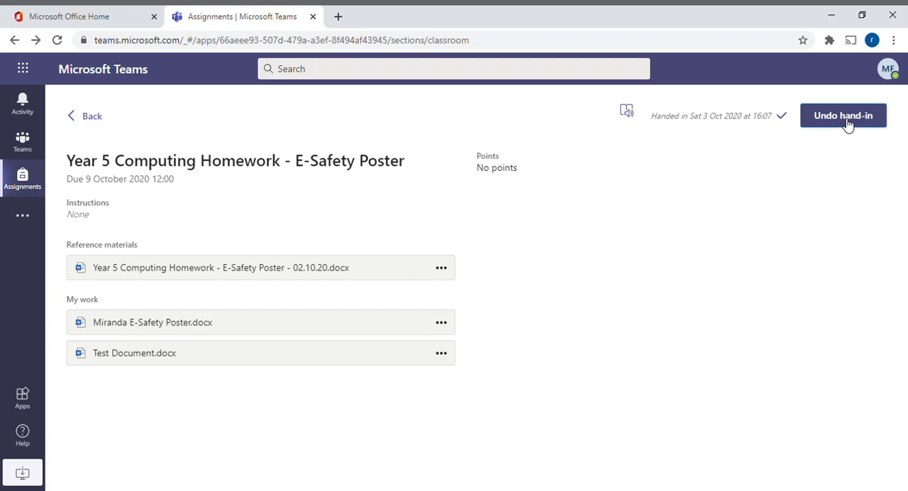
mouse_move(784, 216)
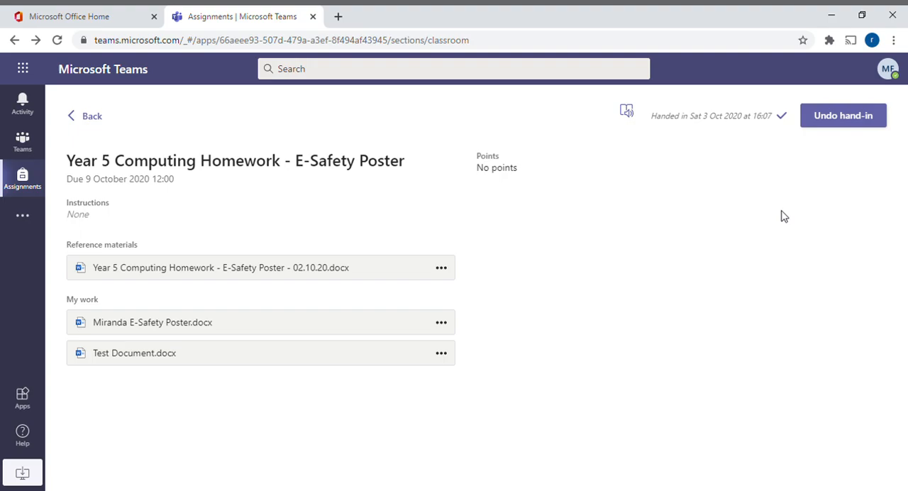
mouse_move(855, 143)
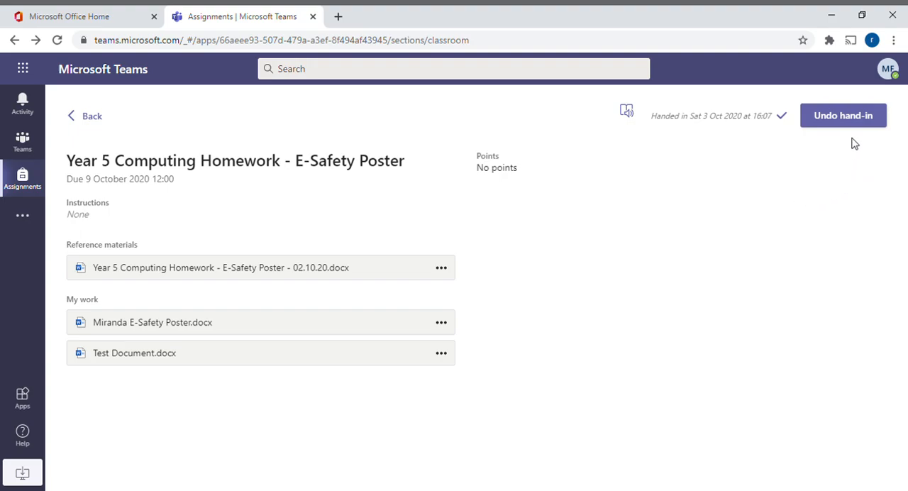
mouse_move(861, 126)
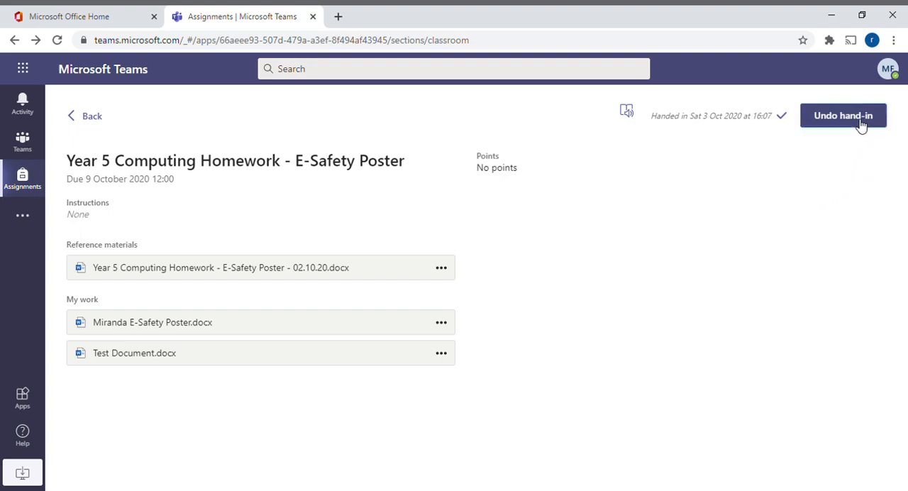
Undo the hand-in so both attached files unlock for editing.
left_click(844, 115)
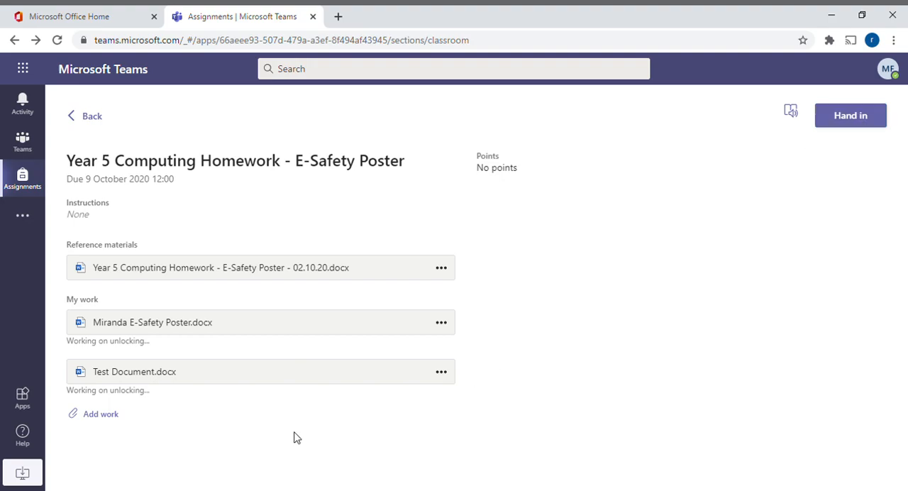
mouse_move(601, 292)
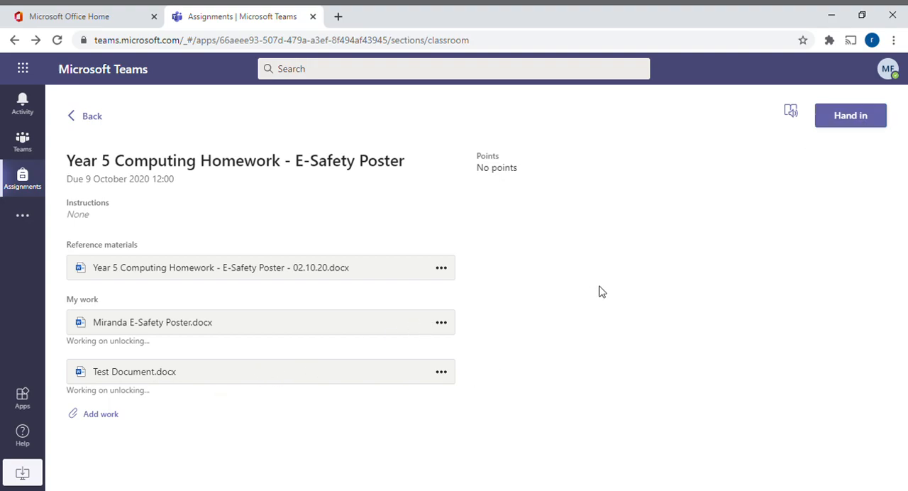
mouse_move(89, 116)
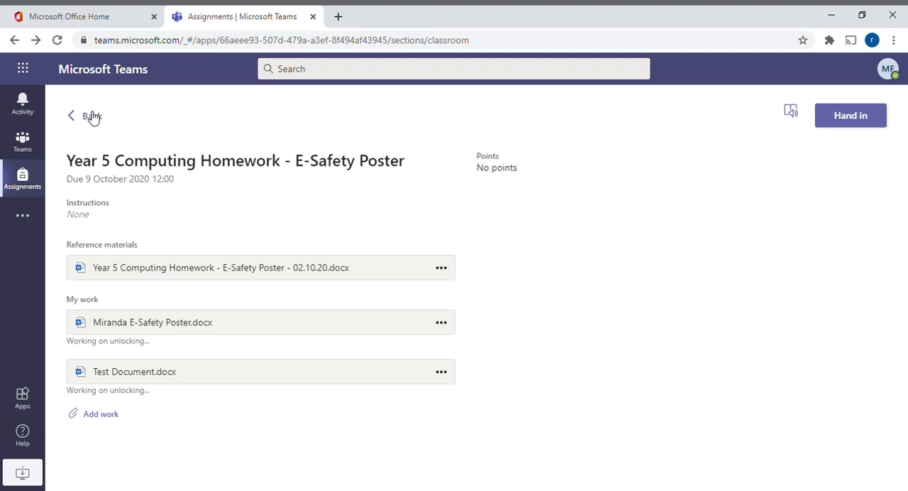
mouse_move(94, 122)
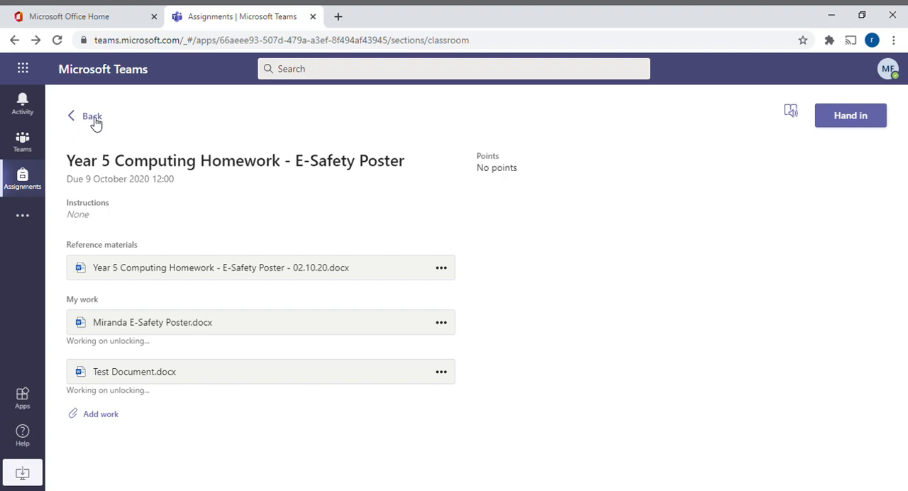
mouse_move(613, 210)
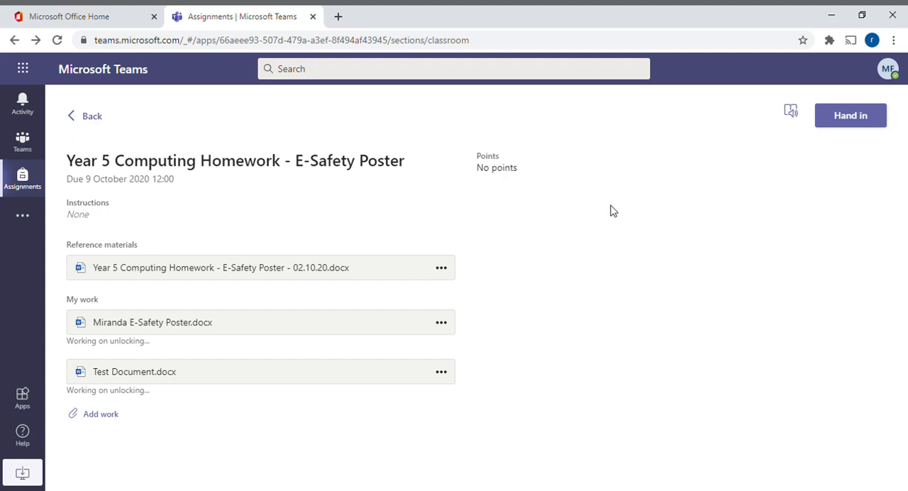
mouse_move(476, 146)
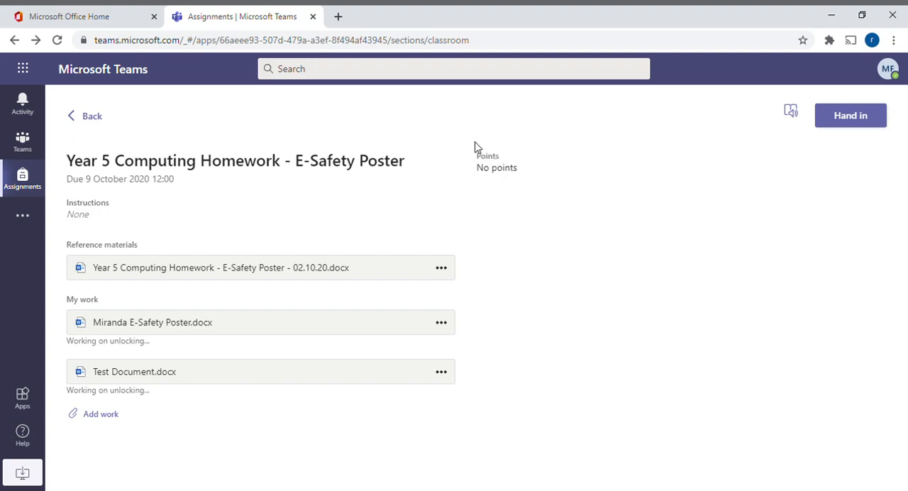
mouse_move(100, 121)
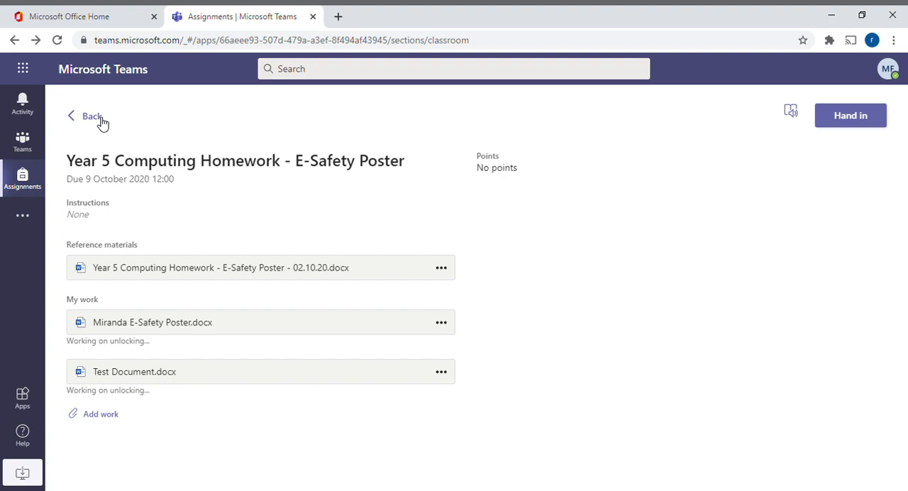